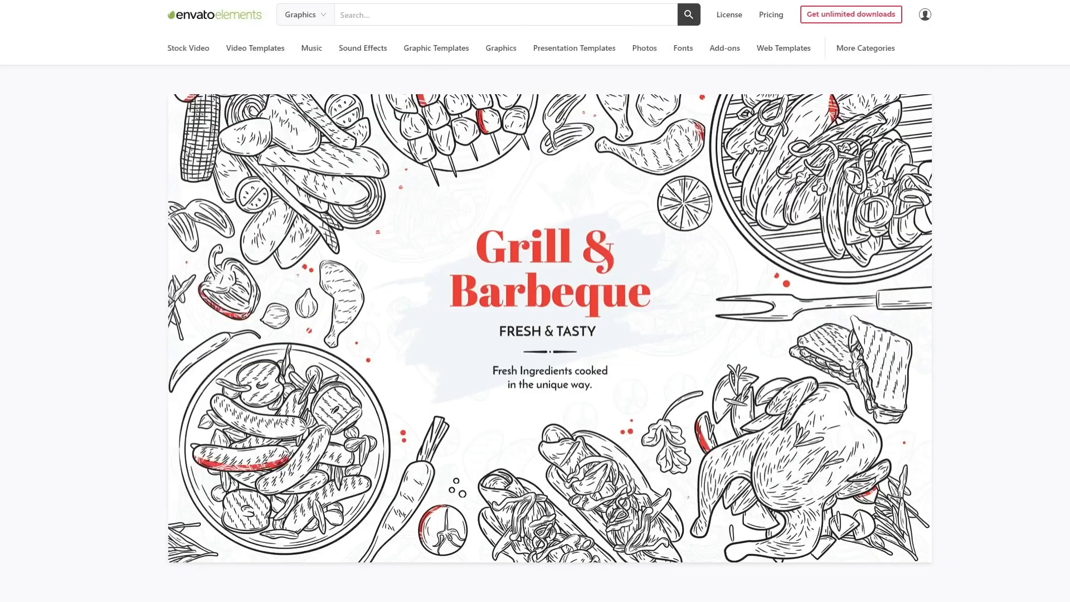
Step: Show the Effects & Presets panel with Animation Presets > Text expanded to its categories
scroll(down, 3)
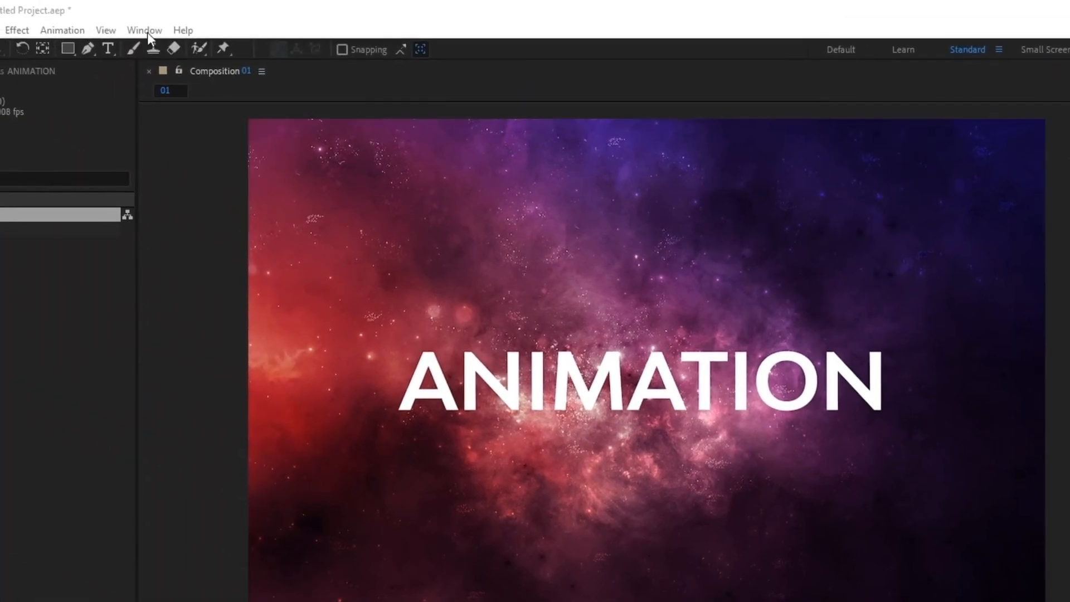
click(144, 31)
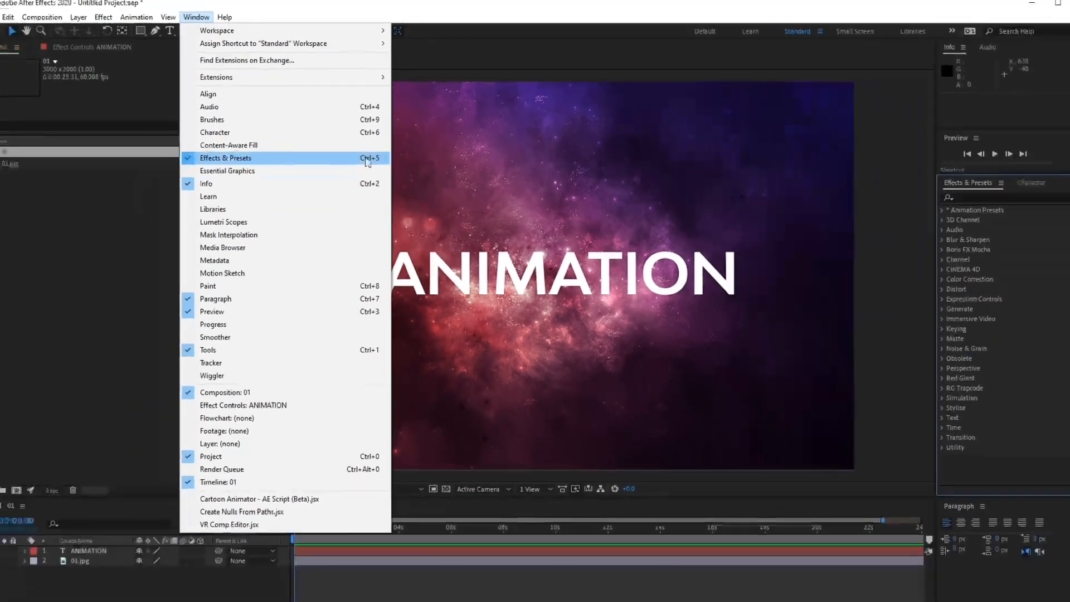
click(225, 158)
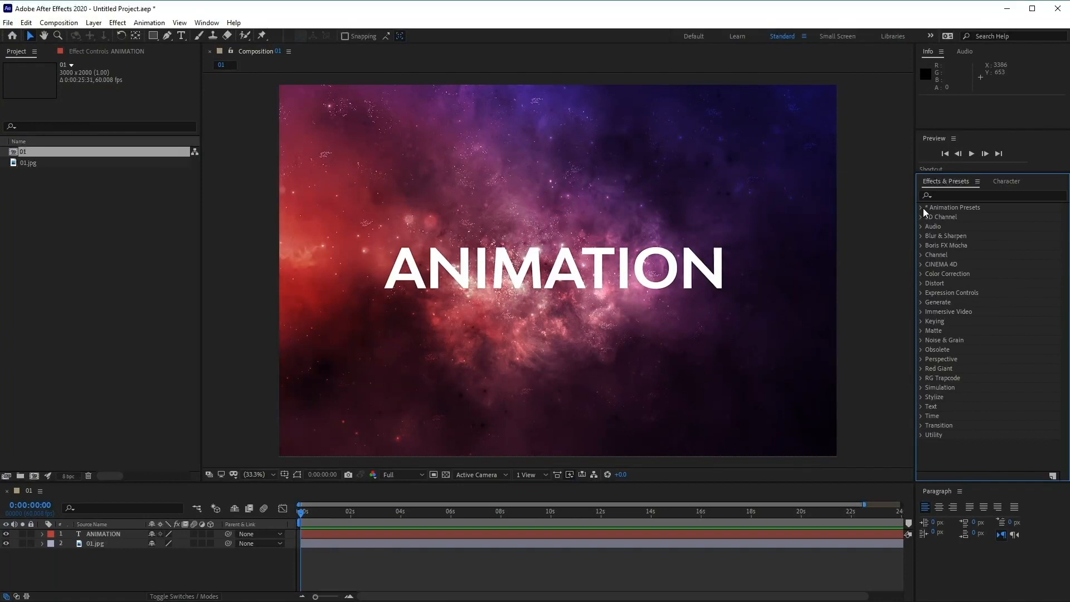
click(922, 207)
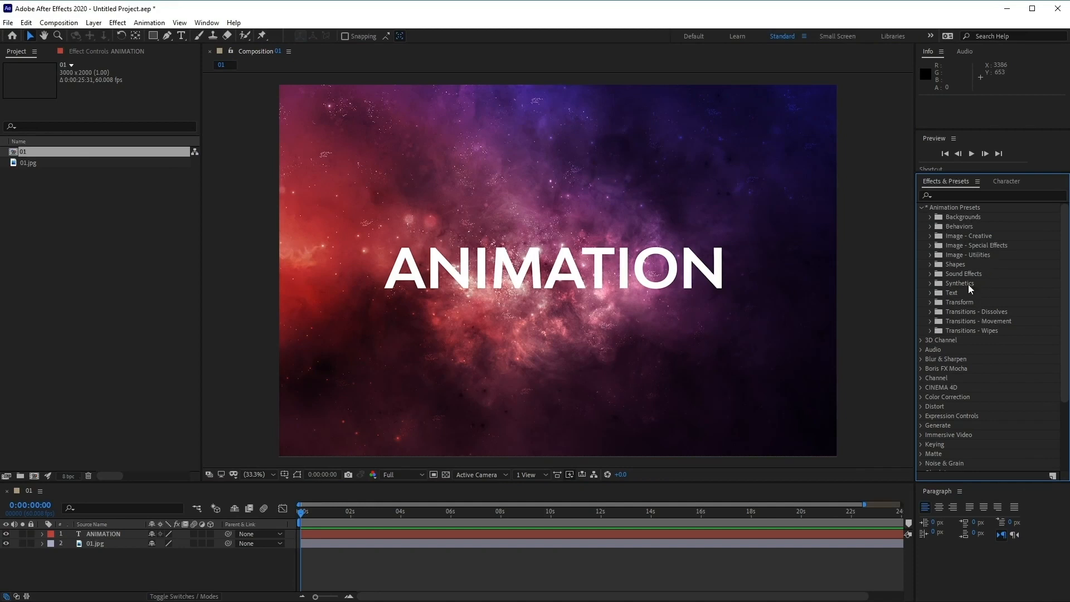
click(551, 268)
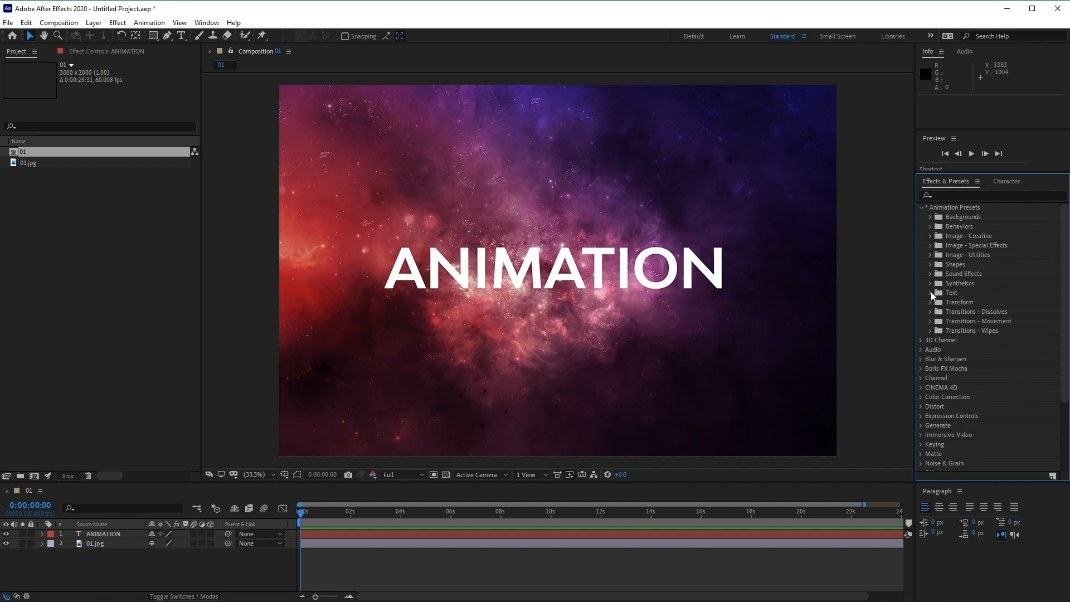
click(936, 292)
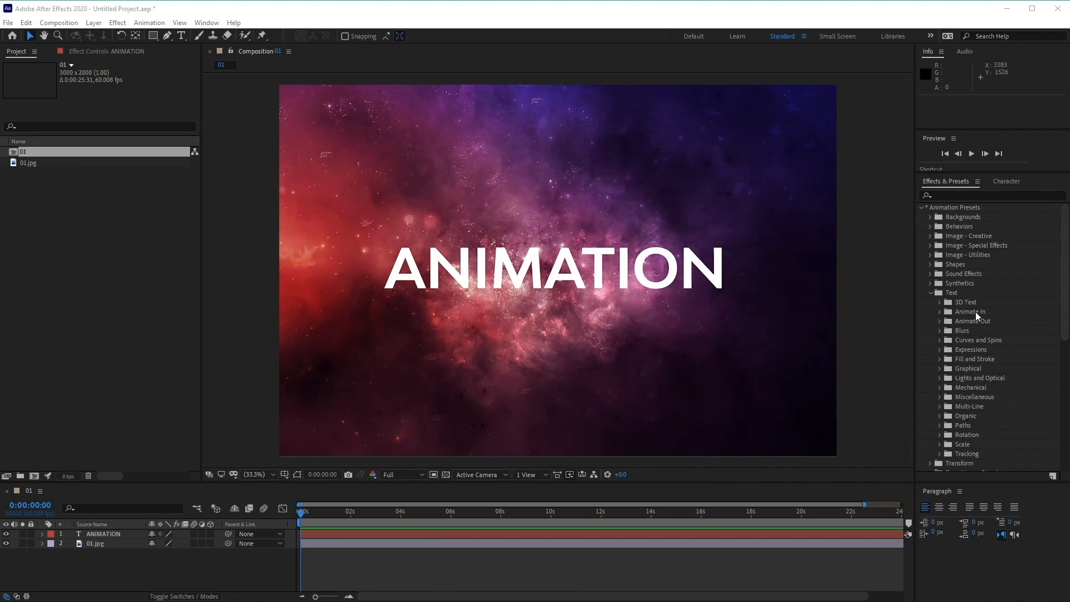
mouse_move(977, 323)
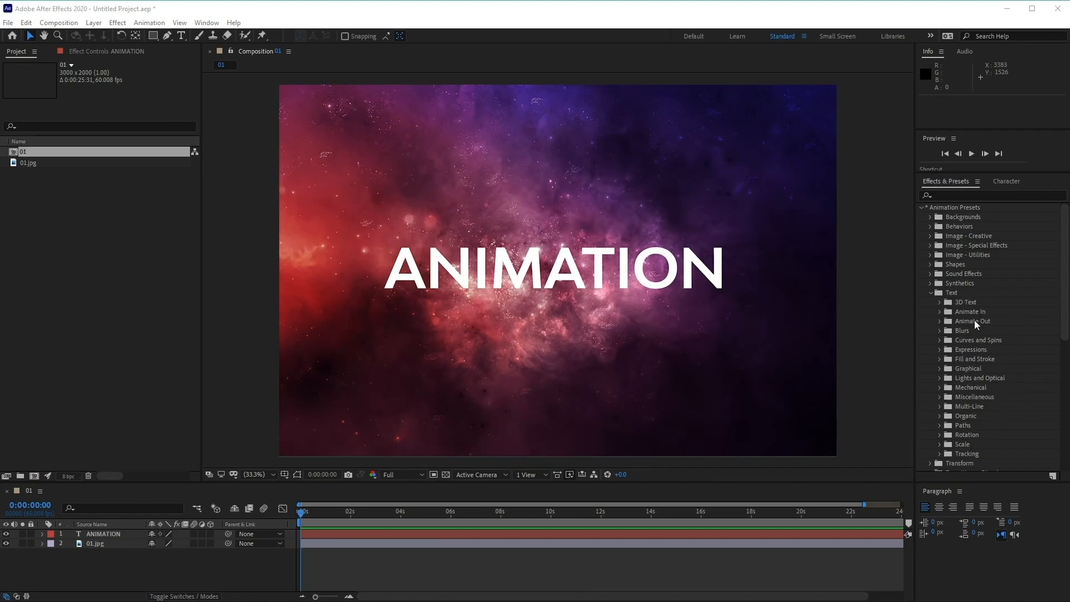
mouse_move(973, 319)
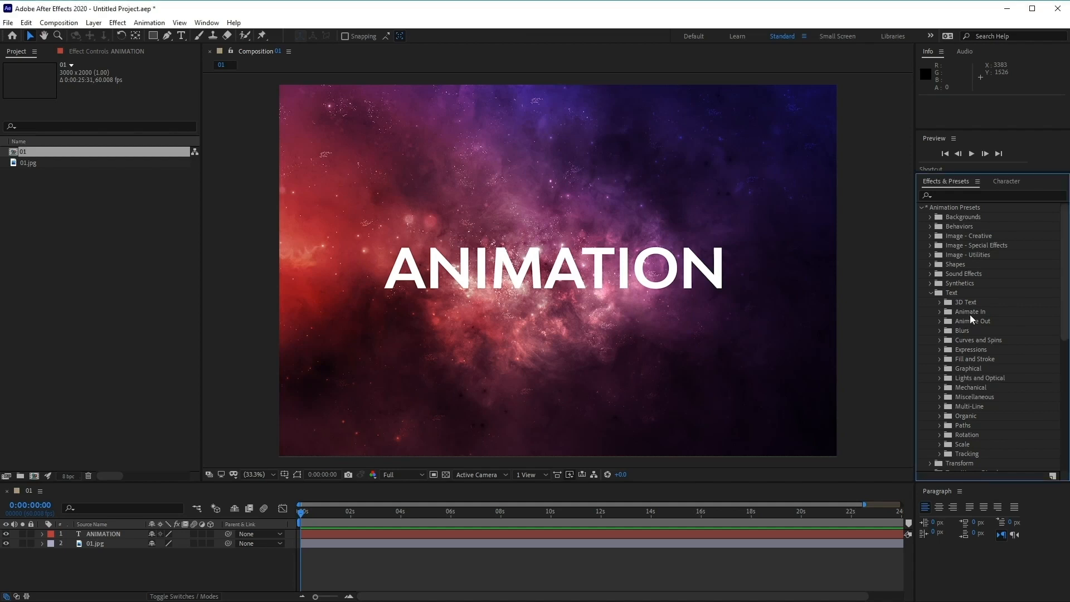
Step: Apply the Animate In > Center Spiral preset to the ANIMATION title and play the preview
click(941, 311)
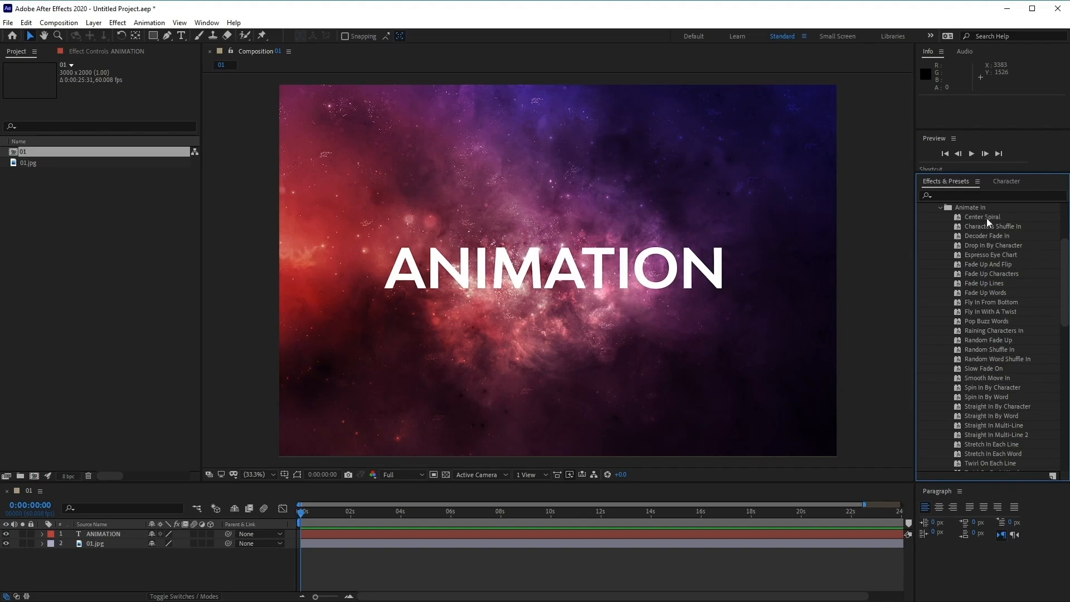
mouse_move(989, 222)
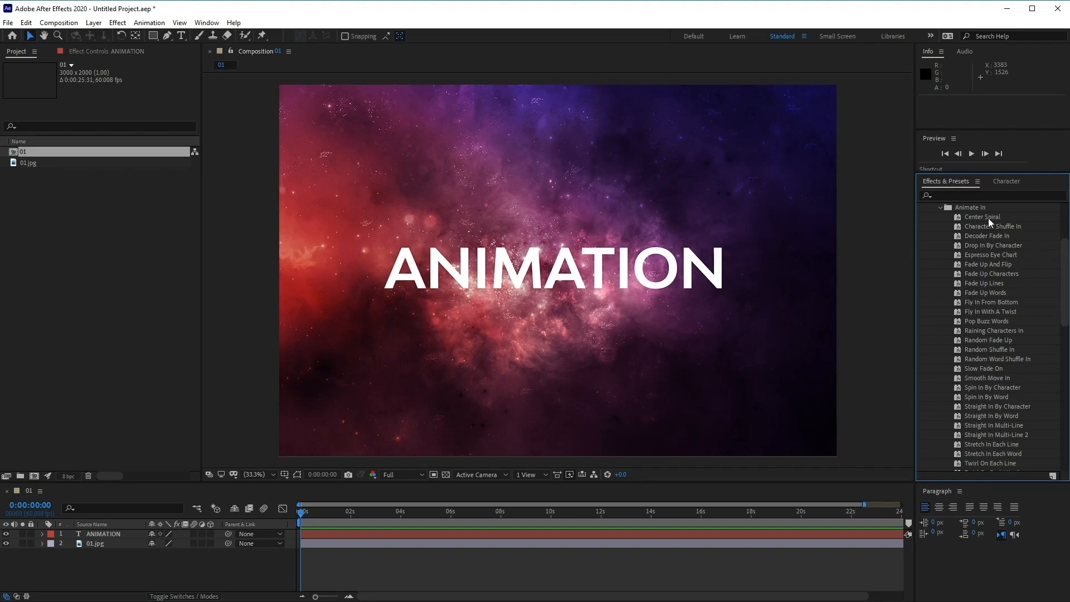
click(981, 217)
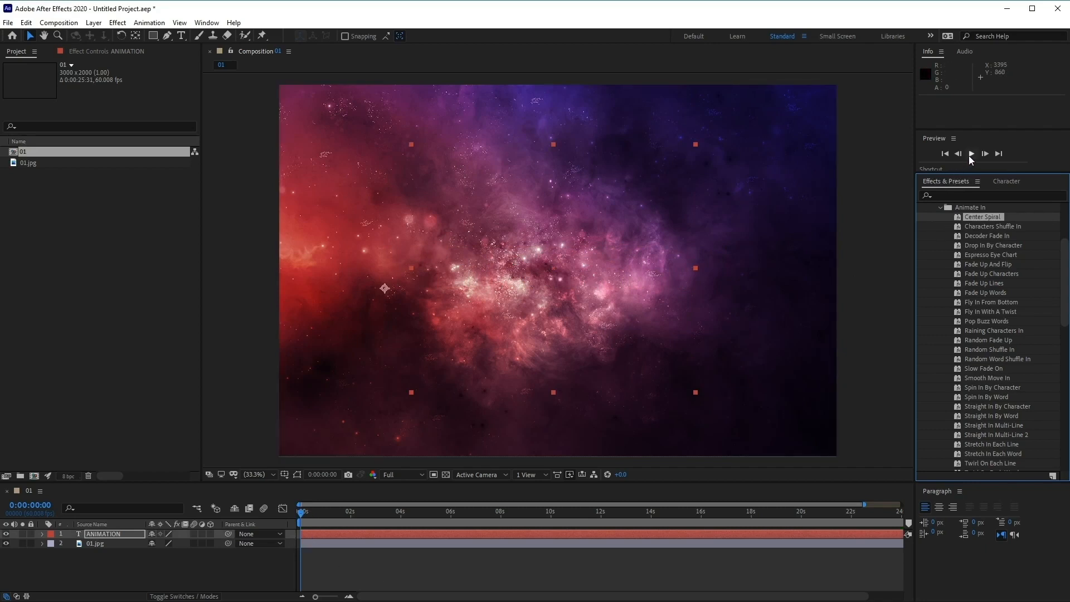
click(970, 153)
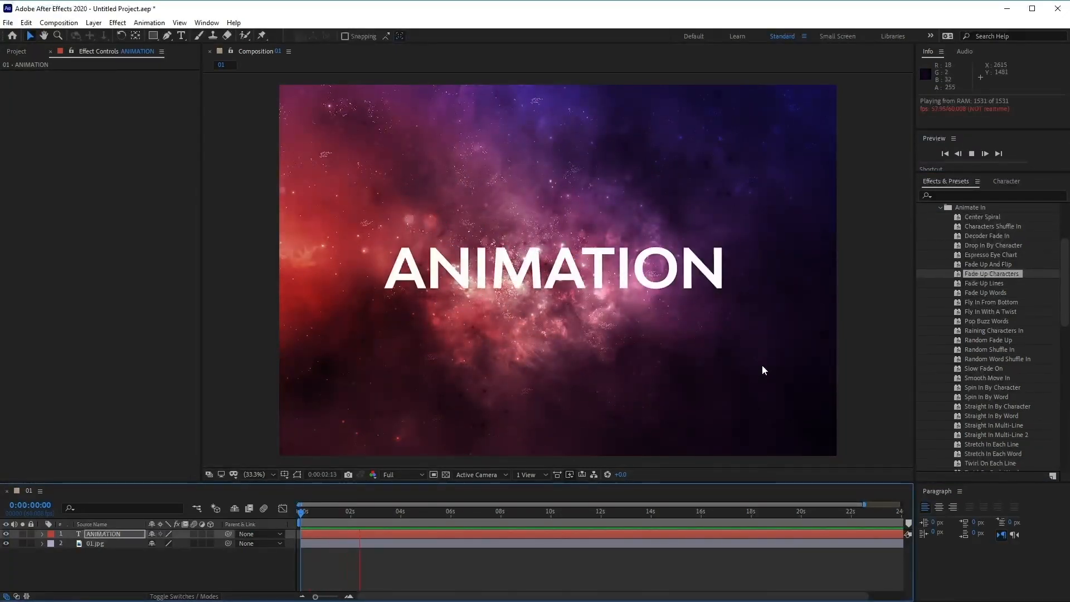
click(992, 387)
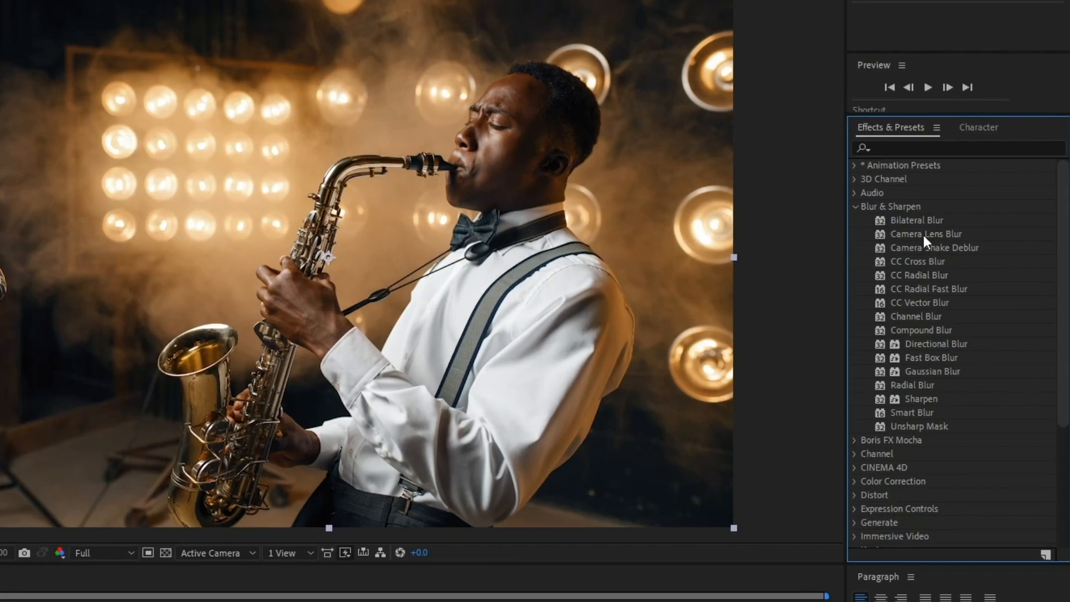
mouse_move(947, 312)
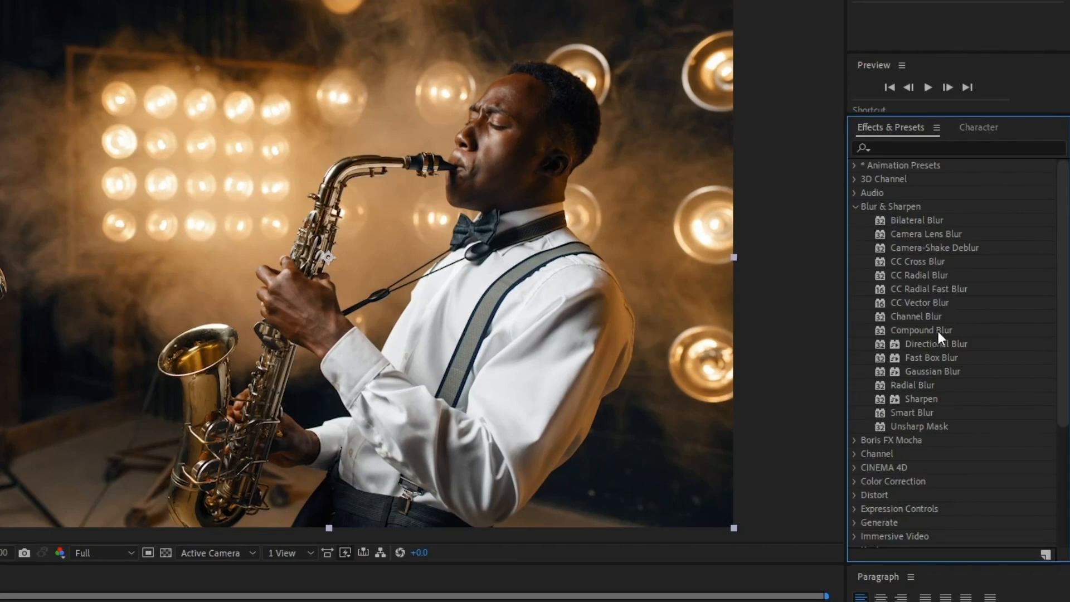
Step: Apply Gaussian Blur to the saxophonist photo with Blurriness 55.3
click(932, 370)
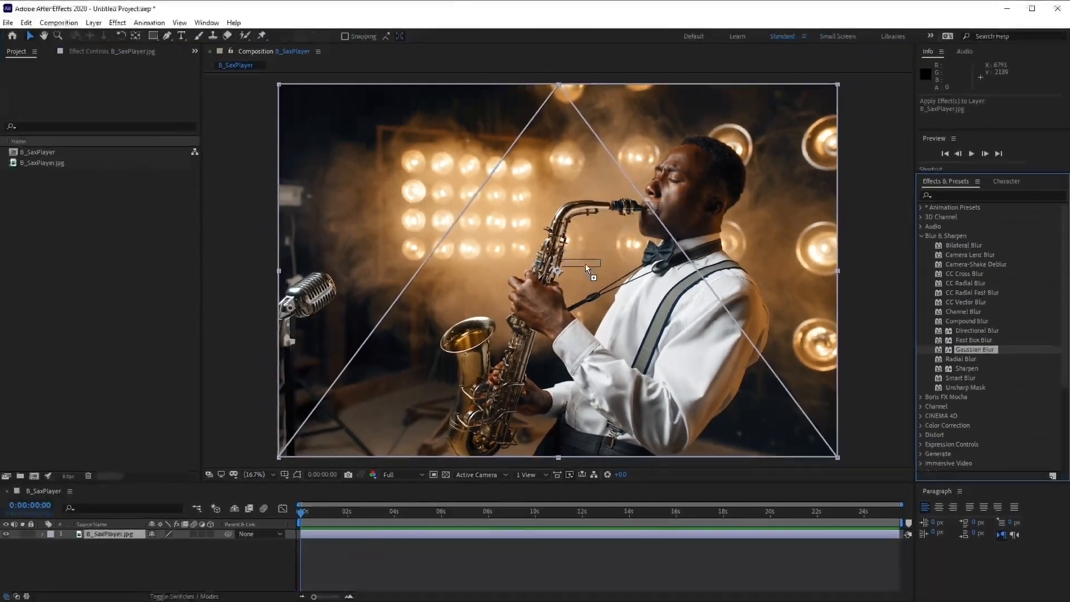
double_click(975, 349)
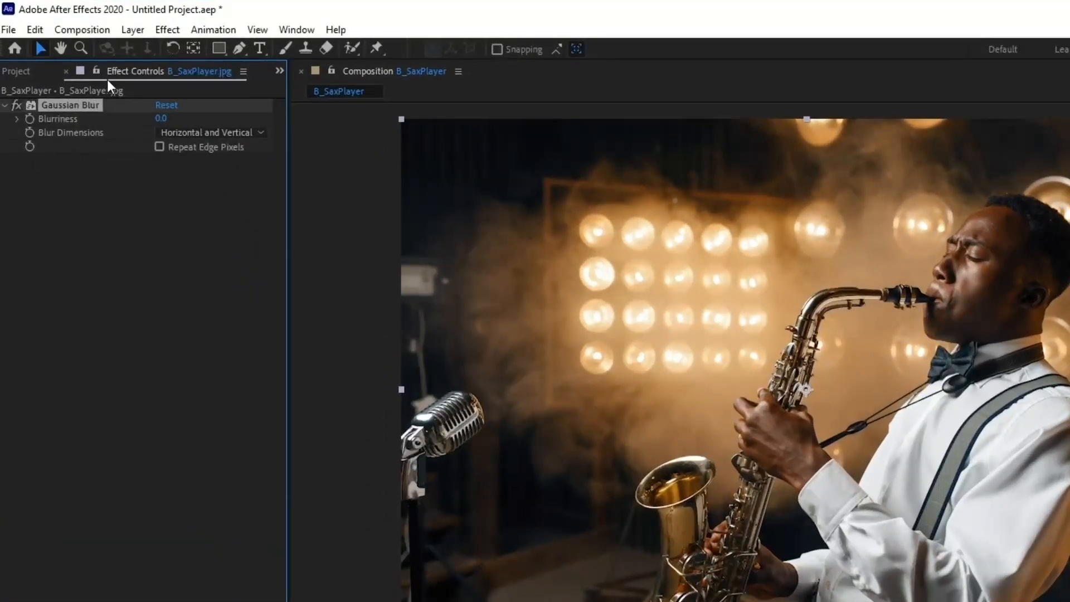
mouse_move(144, 139)
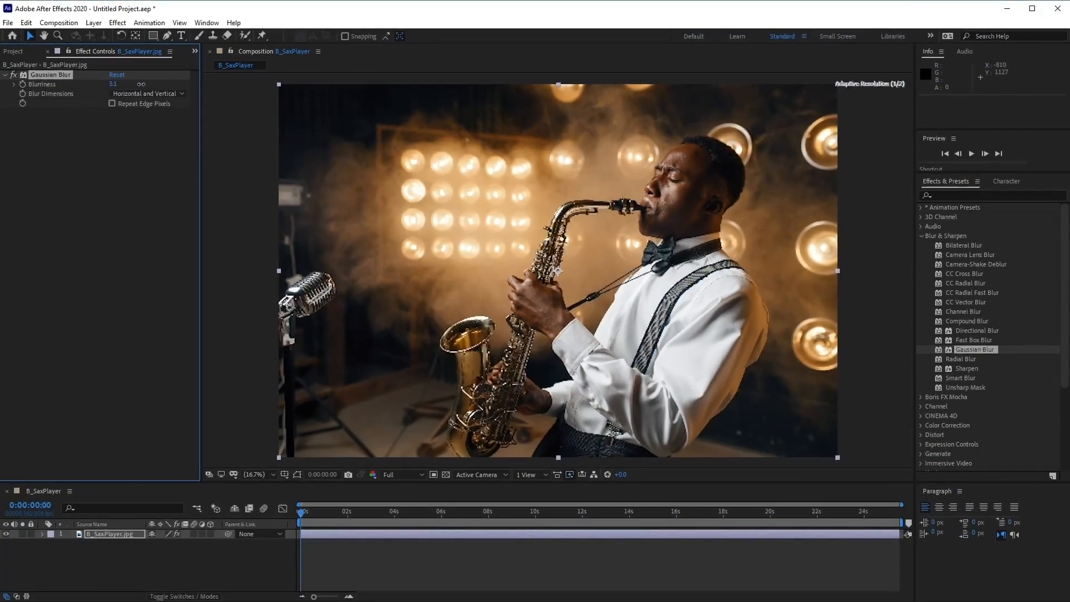
text(55.3)
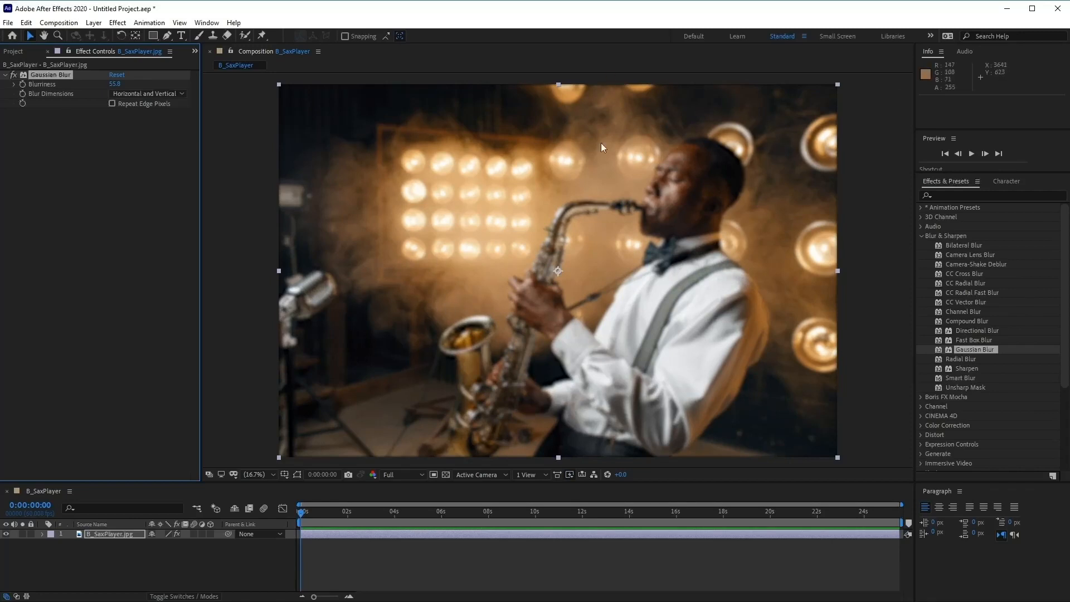
mouse_move(170, 151)
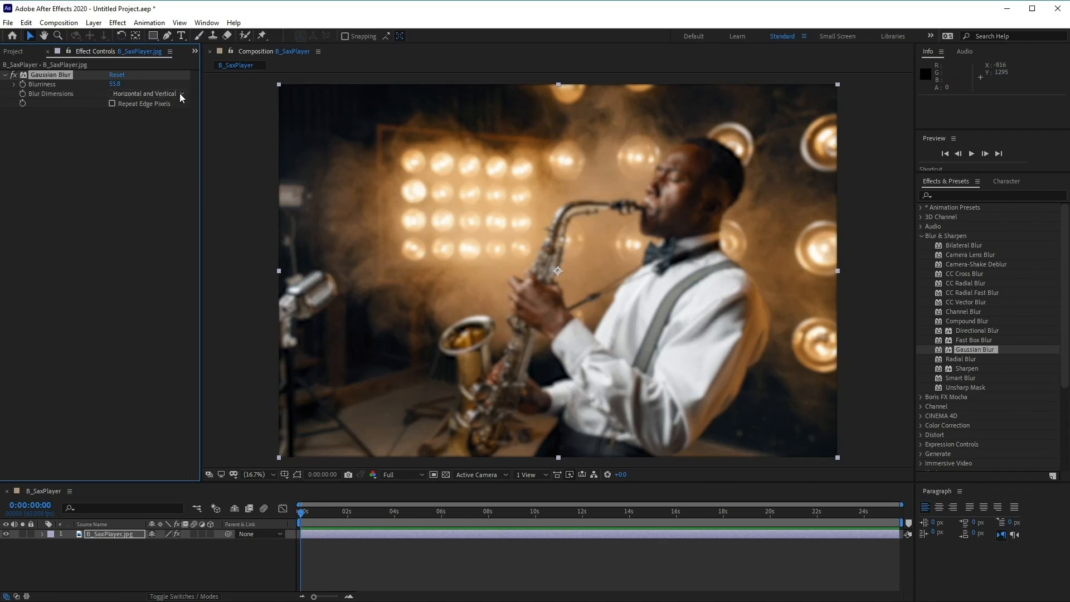
Step: Set the Gaussian Blur dimensions to Horizontal and raise Blurriness to about 209
click(146, 94)
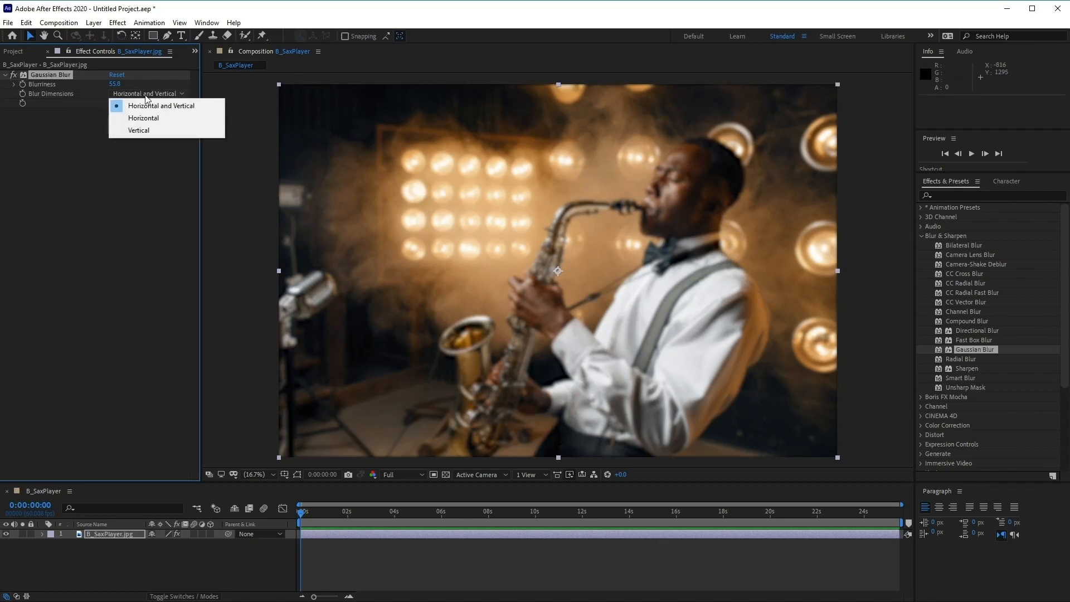
mouse_move(174, 120)
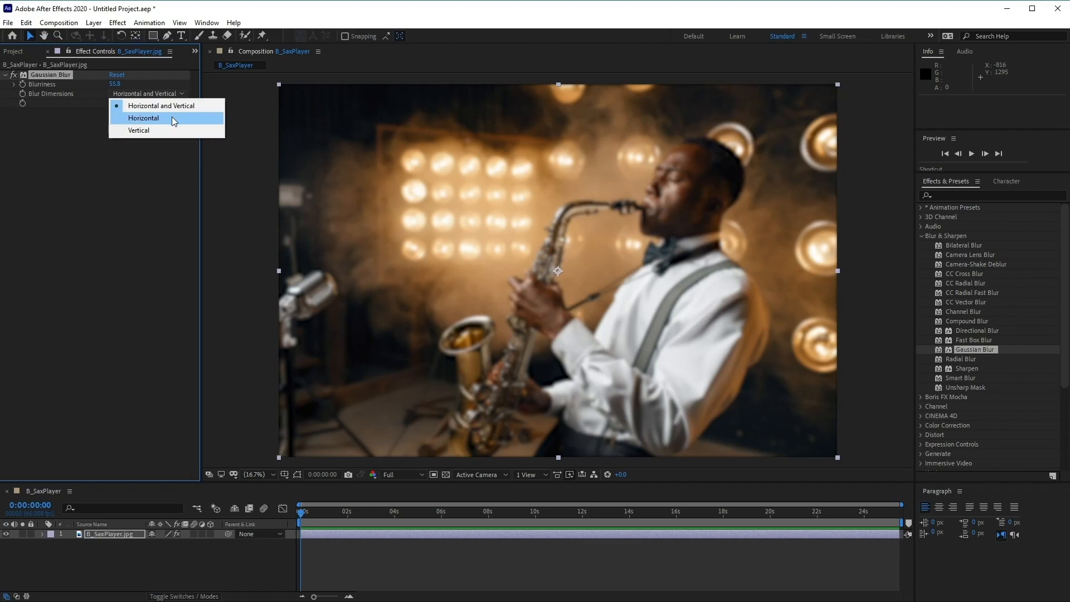
click(143, 118)
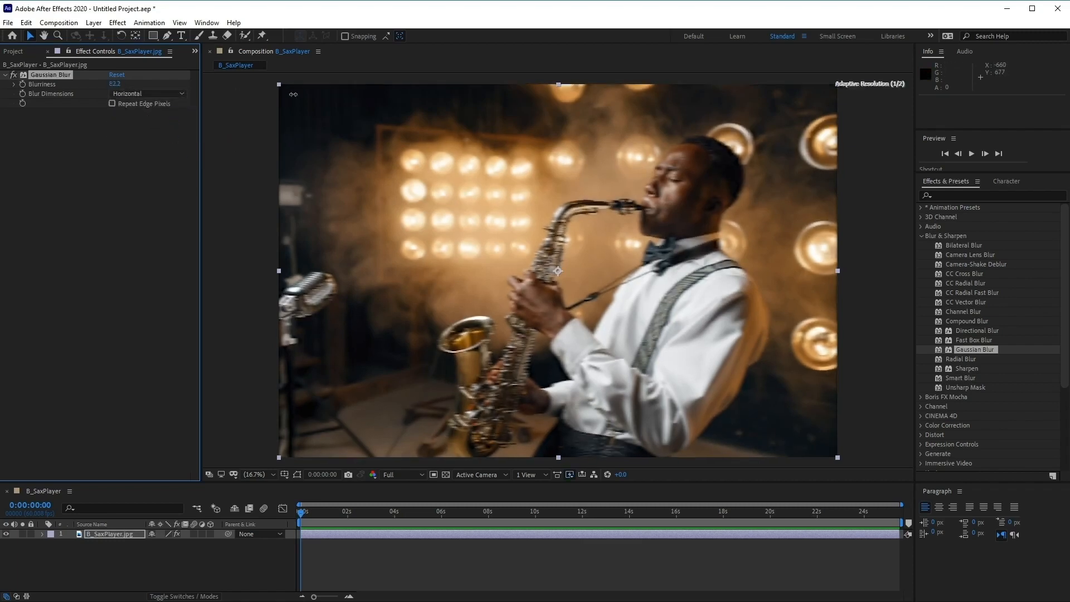
drag(115, 83, 143, 83)
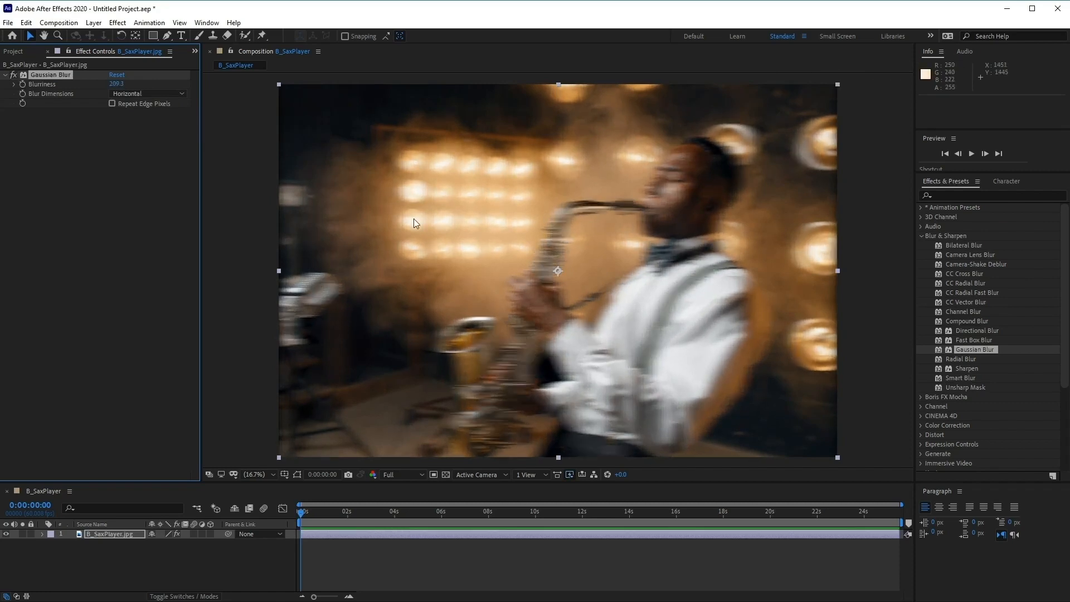
mouse_move(495, 392)
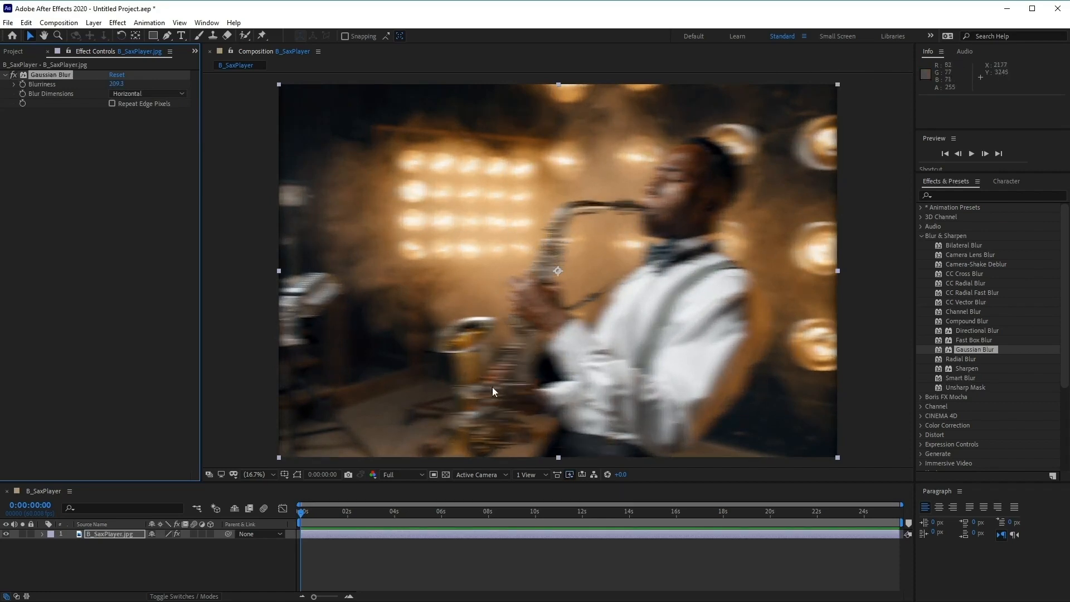
click(146, 93)
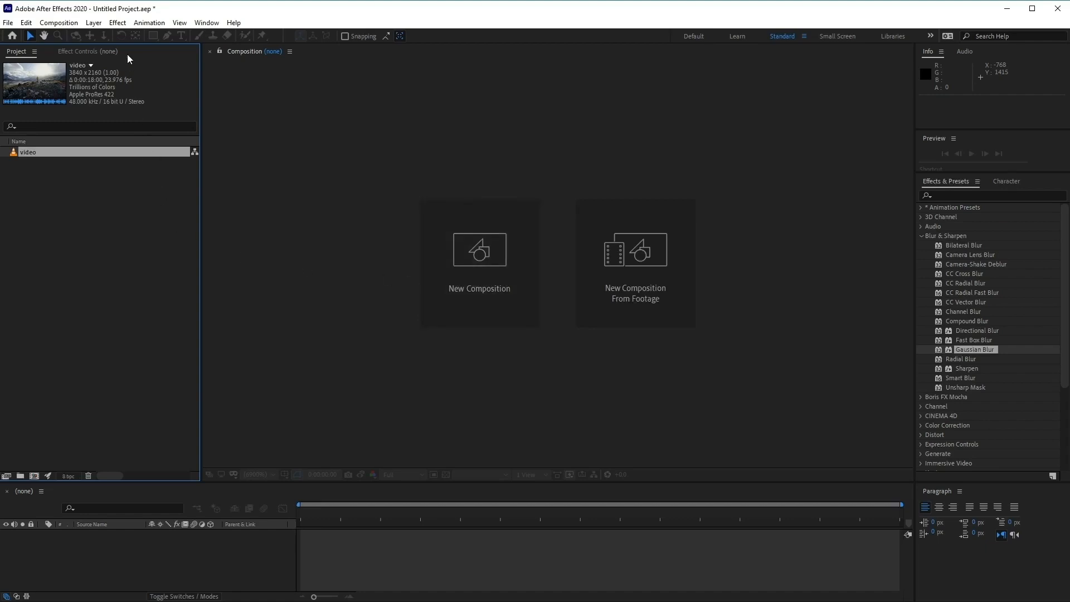
Step: Add Comp 1 at the default 1920×1080 settings through Composition > New Composition
click(58, 22)
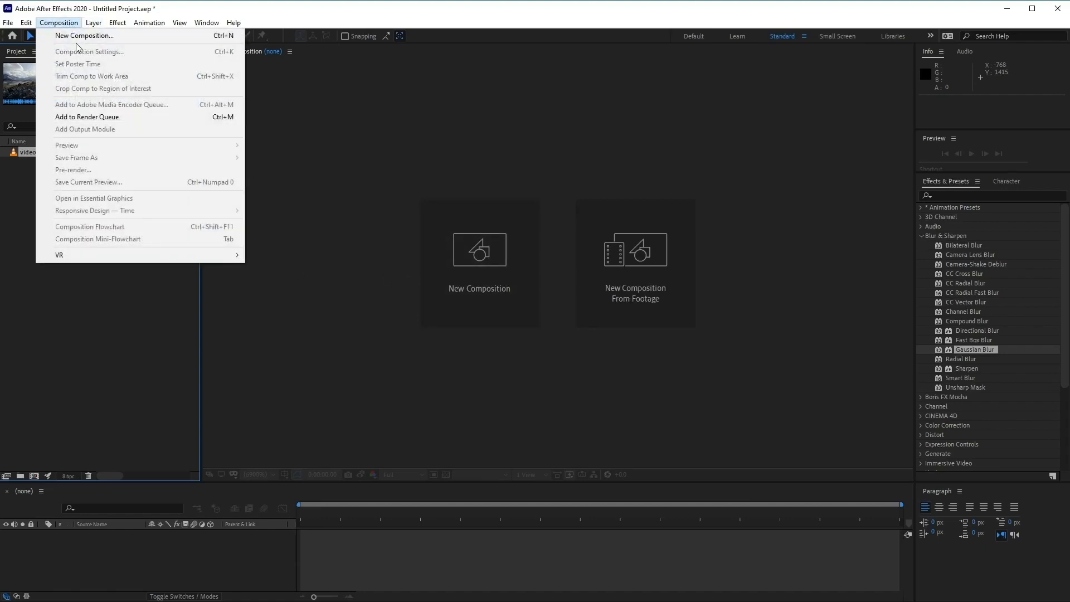
mouse_move(84, 36)
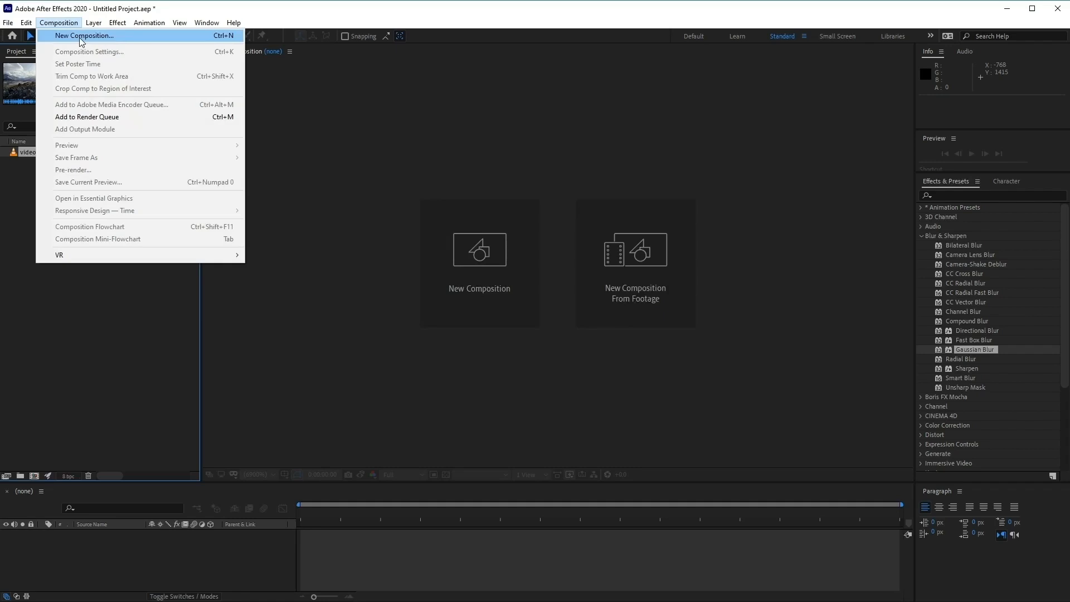
click(82, 36)
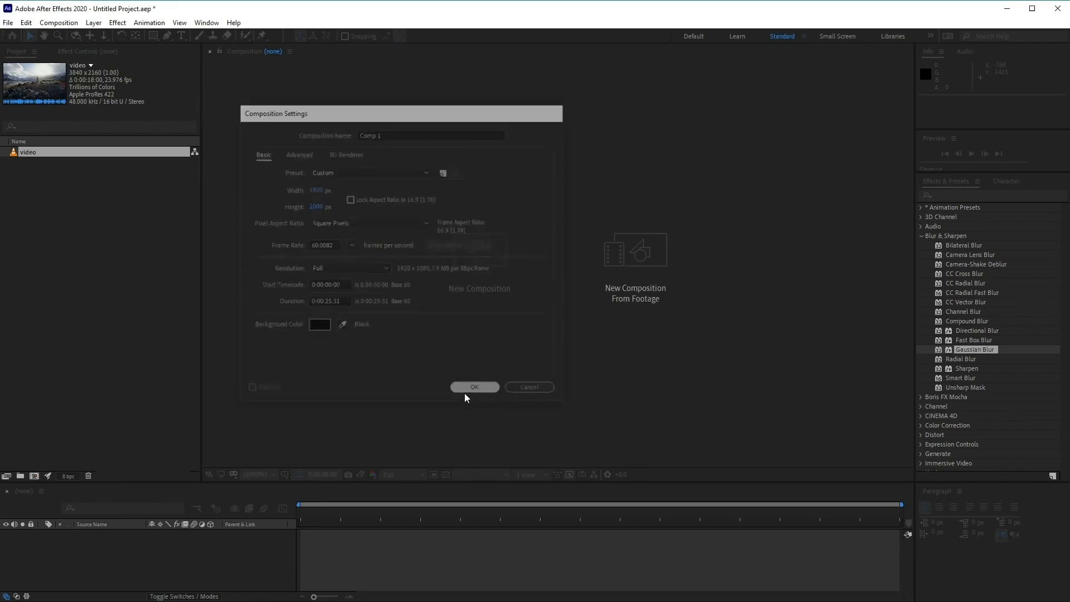
click(474, 387)
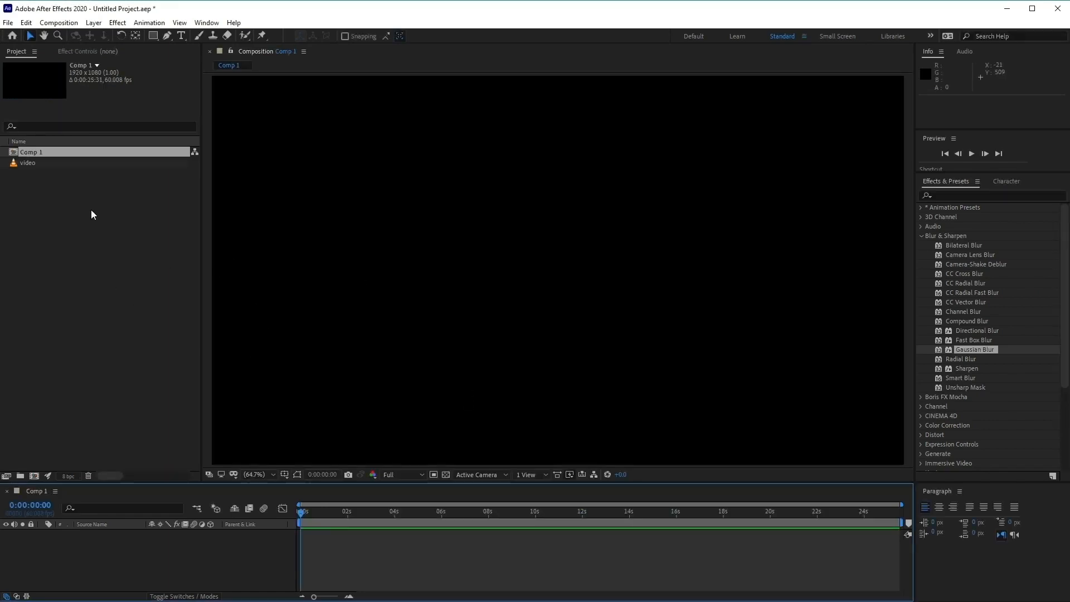
click(27, 162)
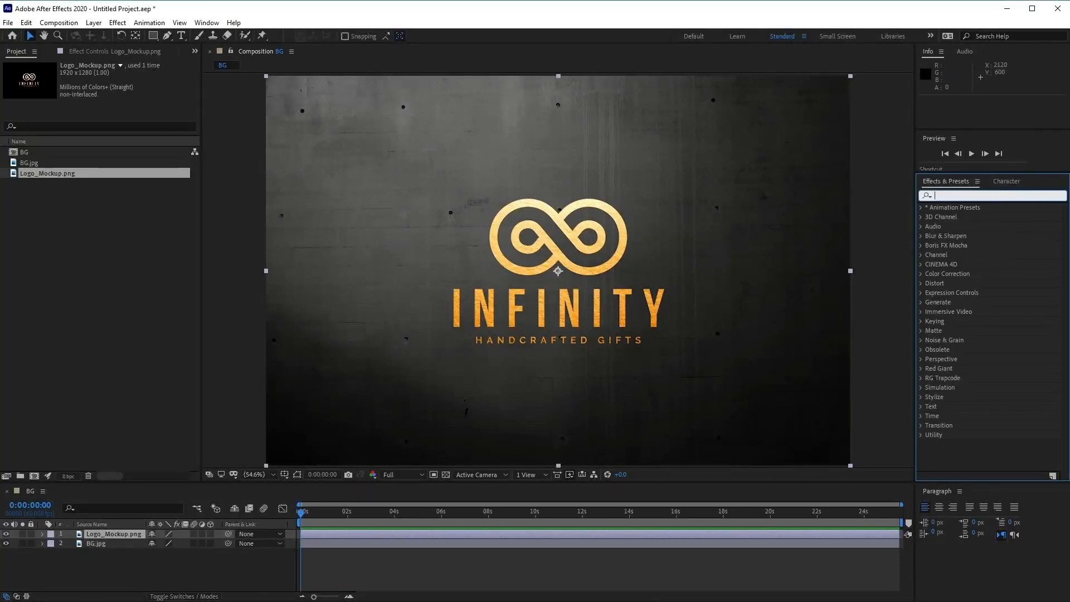
Step: Search 'drop' in Effects & Presets and pick Drop Shadow for the Infinity logo
text(drop)
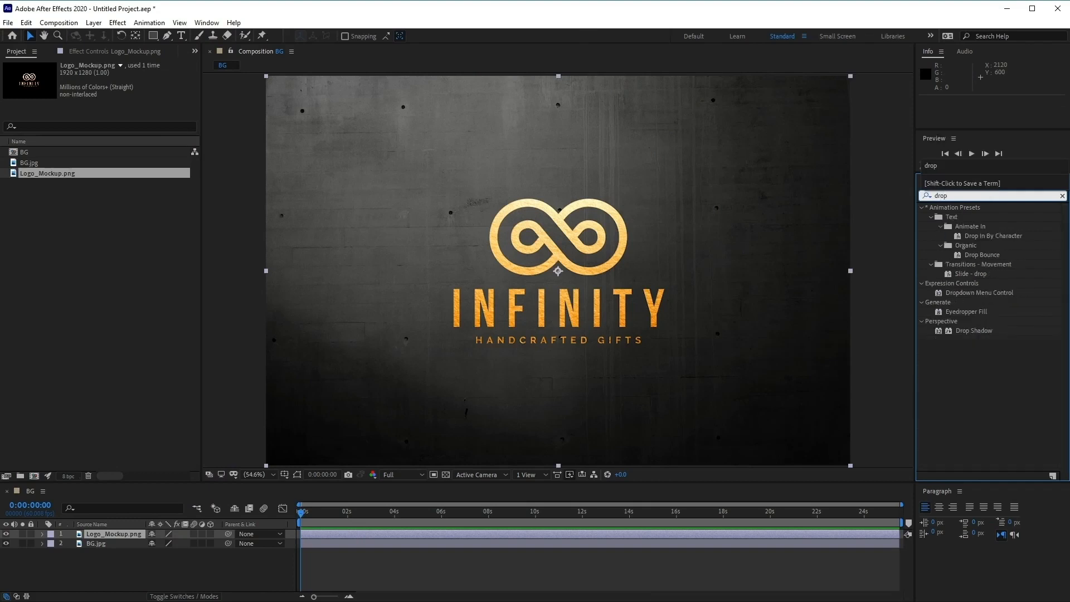
click(977, 331)
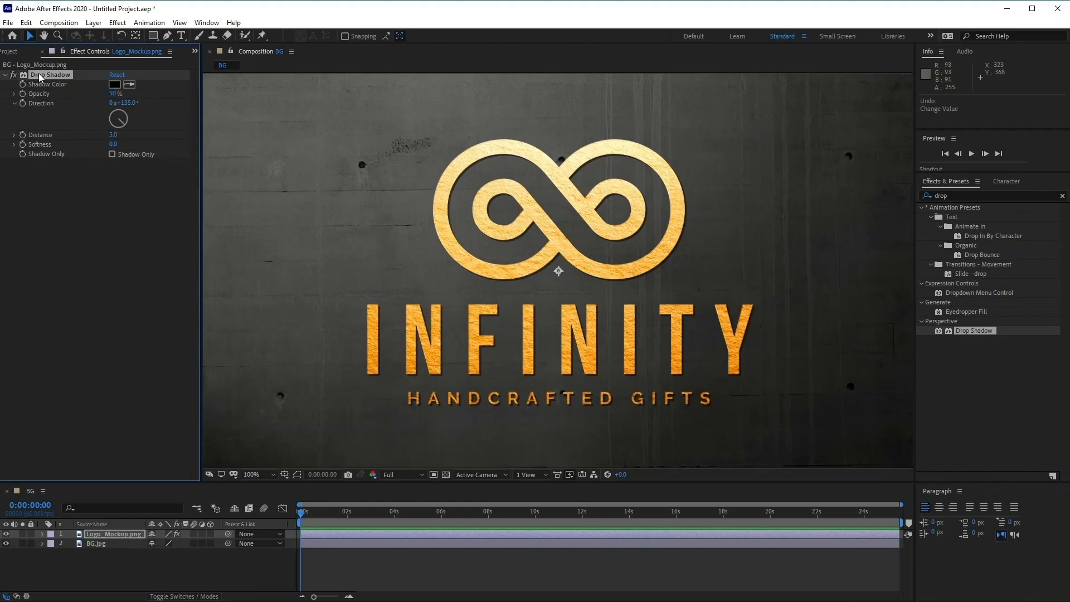
mouse_move(61, 143)
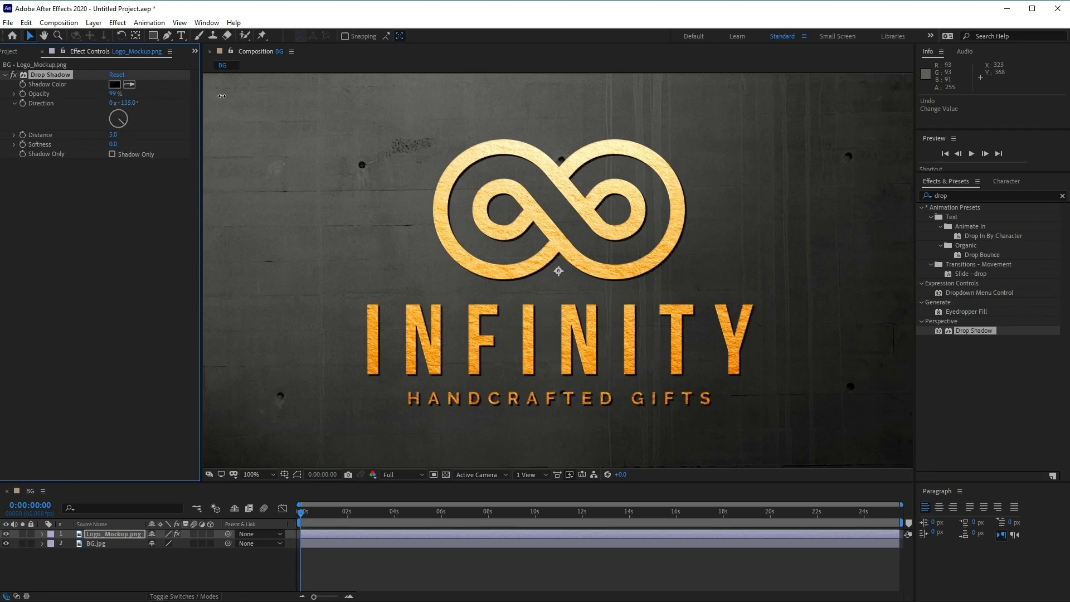
Step: Rotate the Drop Shadow direction dial and increase the shadow's distance from the logo
drag(122, 112, 122, 122)
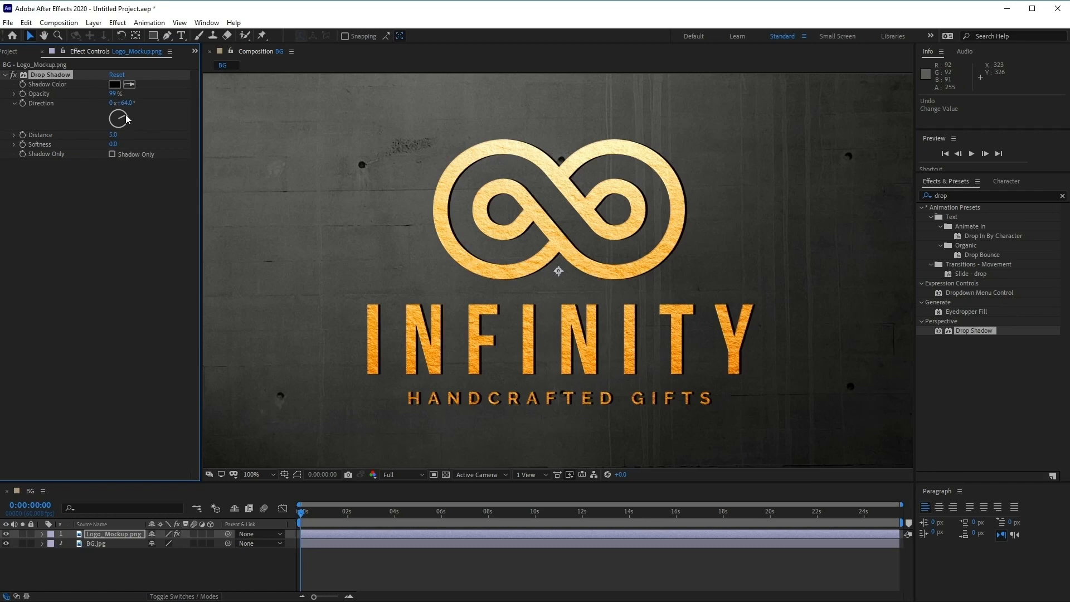
drag(117, 117, 117, 130)
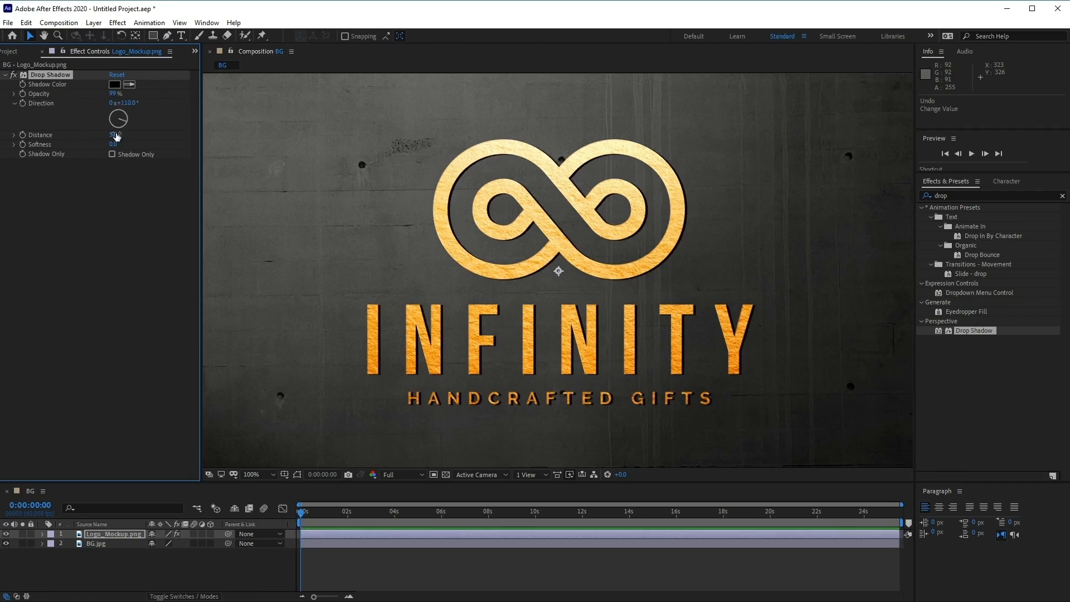
drag(113, 133, 122, 134)
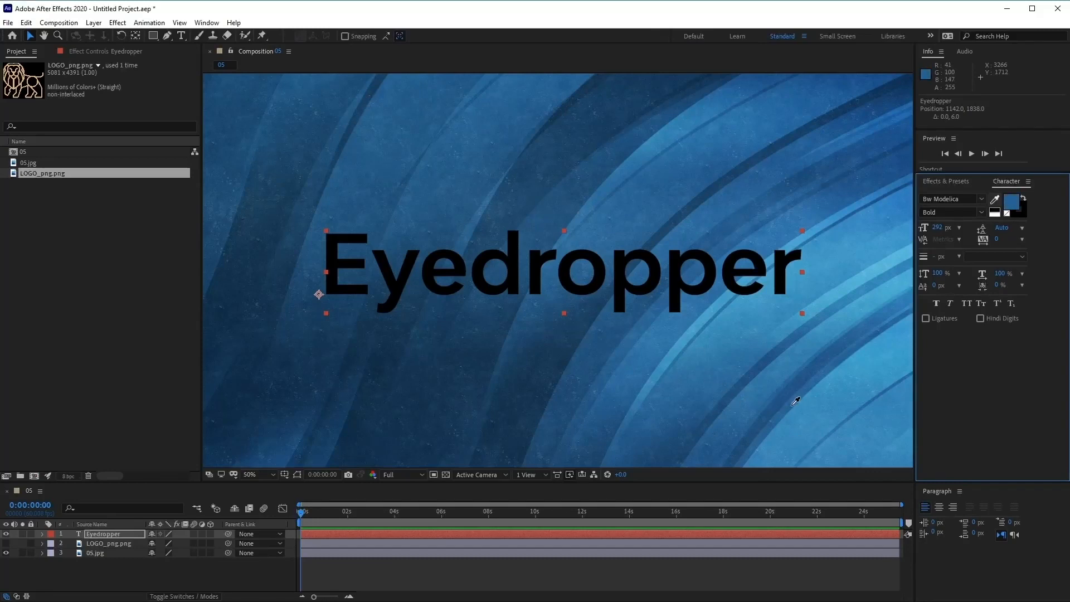
Step: Fill the Eyedropper text with the light blue sampled from the background
click(700, 328)
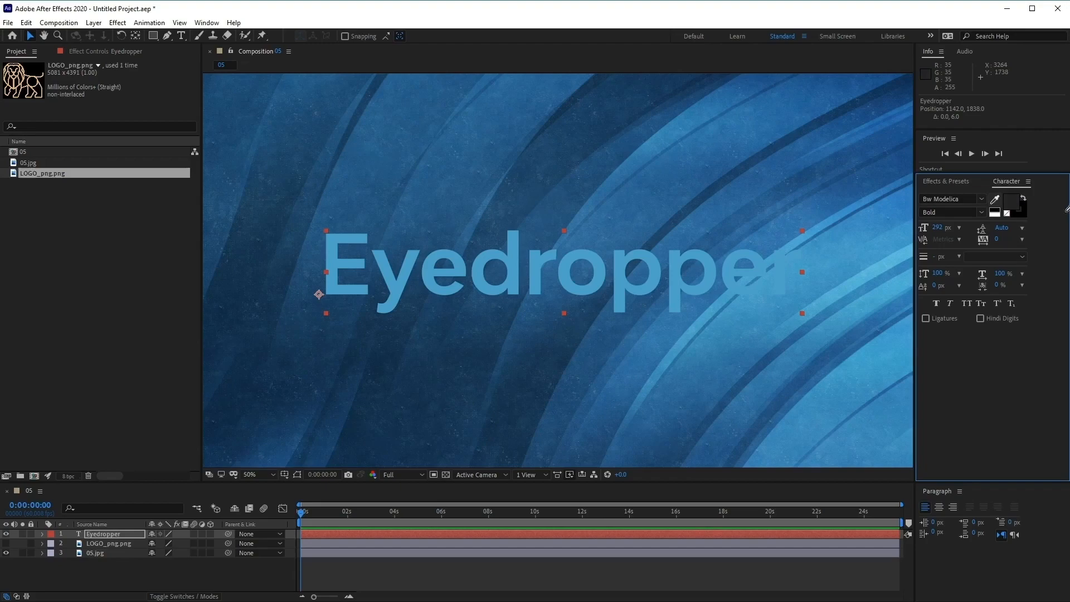
click(995, 201)
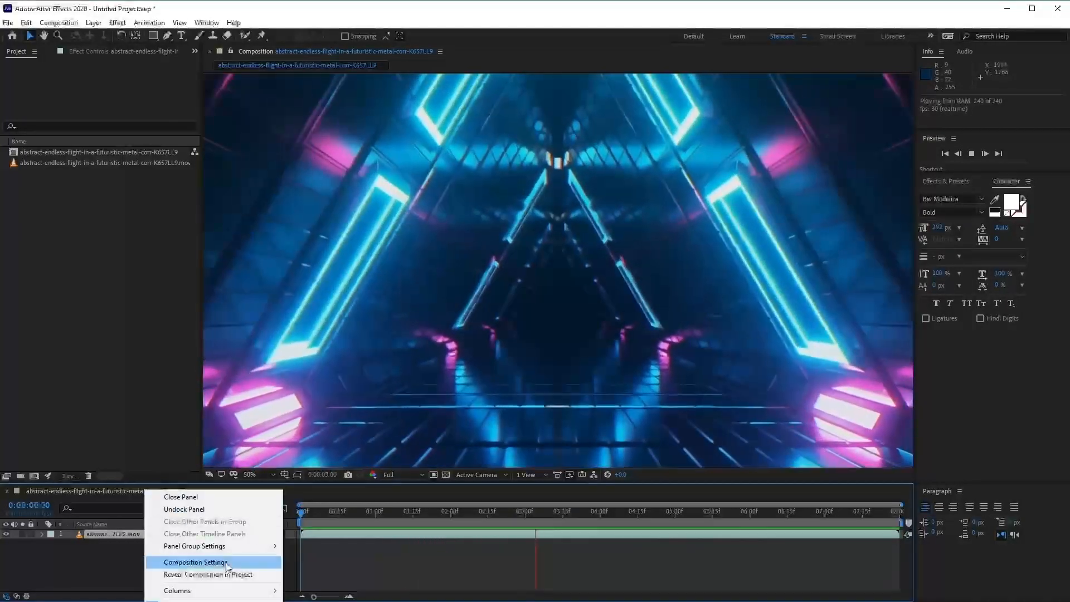
Step: Open Composition Settings for the neon tunnel composition from the timeline panel menu
click(194, 562)
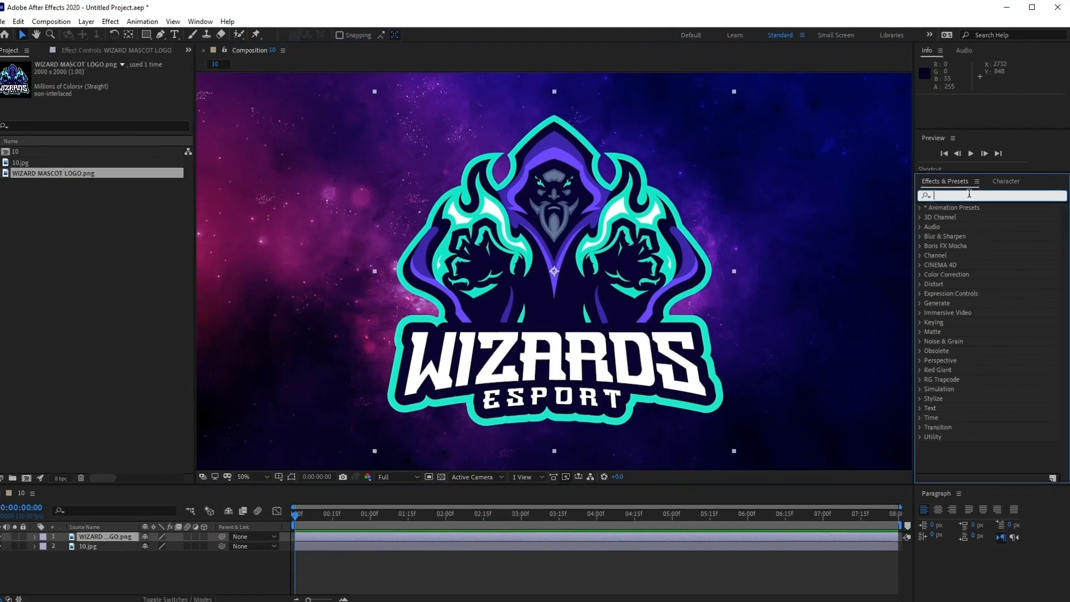
Step: Search 'glow' in Effects & Presets and adjust the Glow settings on the Wizards logo
text(glow)
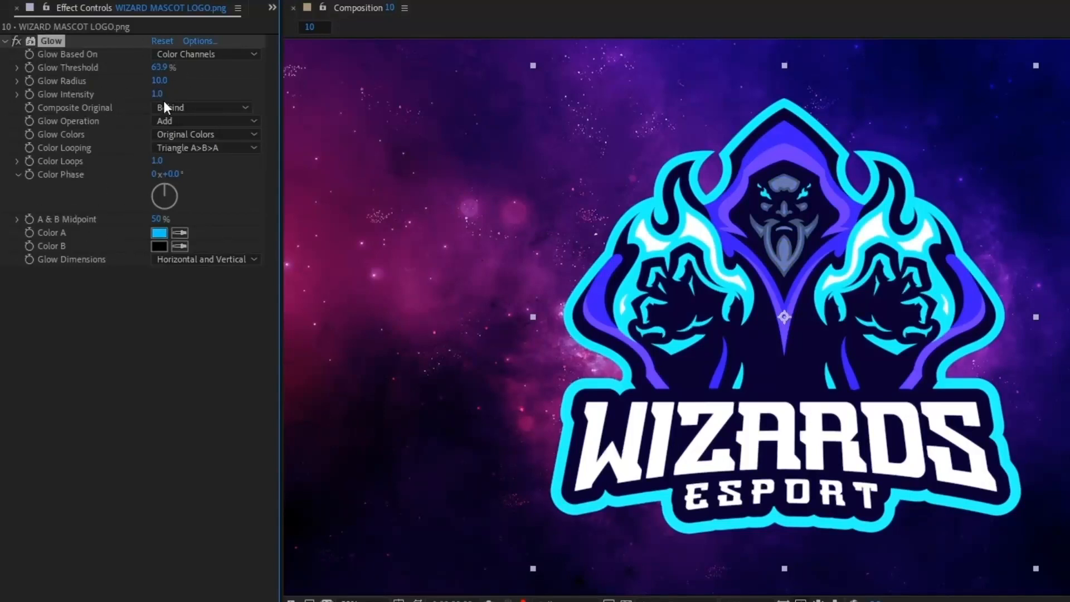
drag(160, 80, 162, 80)
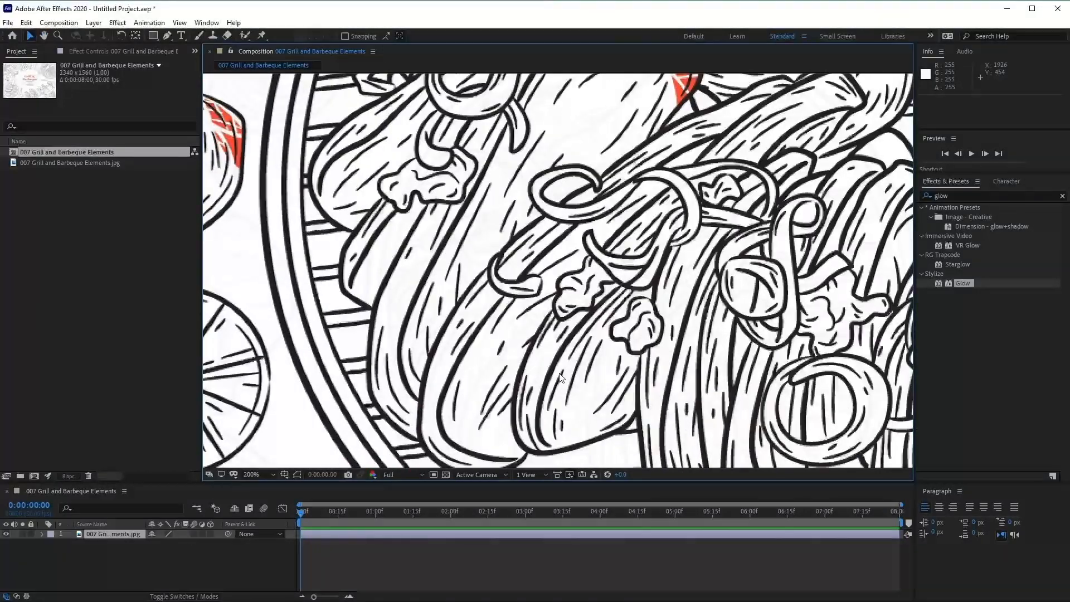
mouse_move(507, 377)
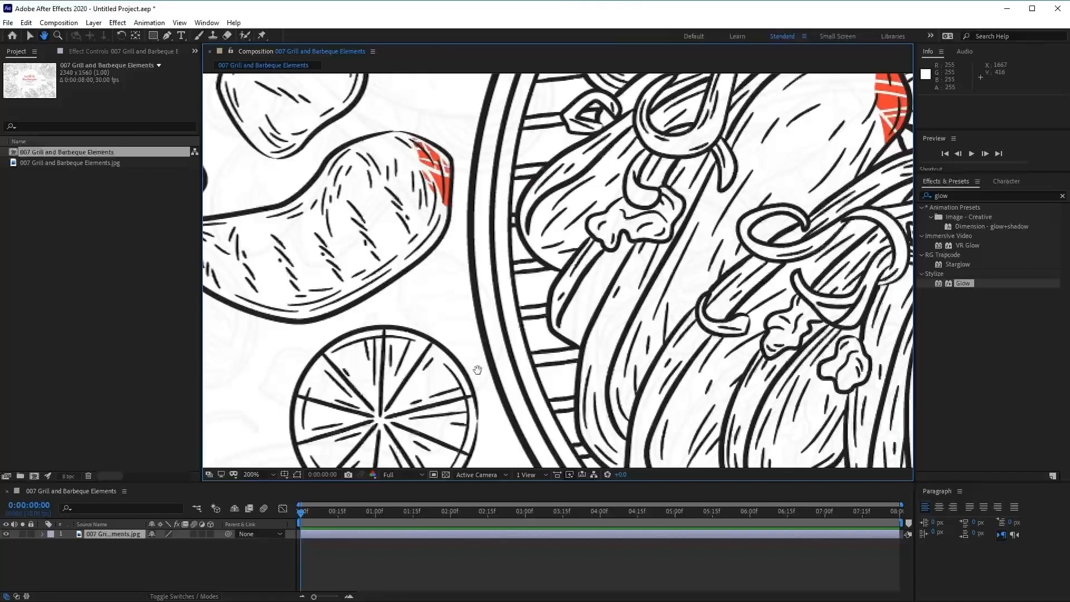
Step: Pan the zoomed grill illustration over toward the sausages and lemon slice
click(31, 36)
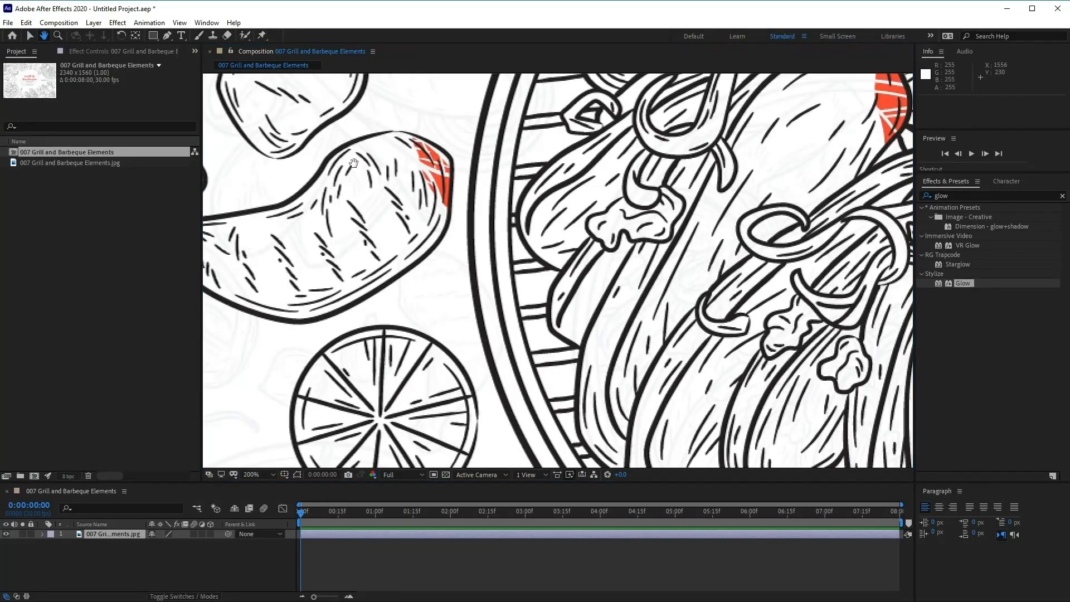
key(space)
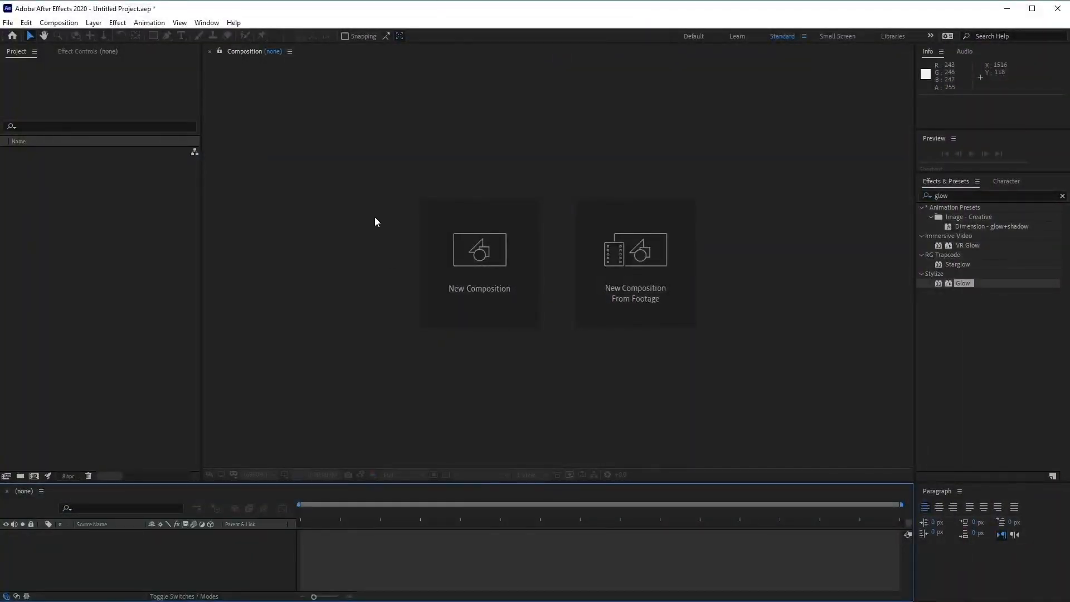
Step: Choose File > Import > File… to begin importing a single file
click(7, 22)
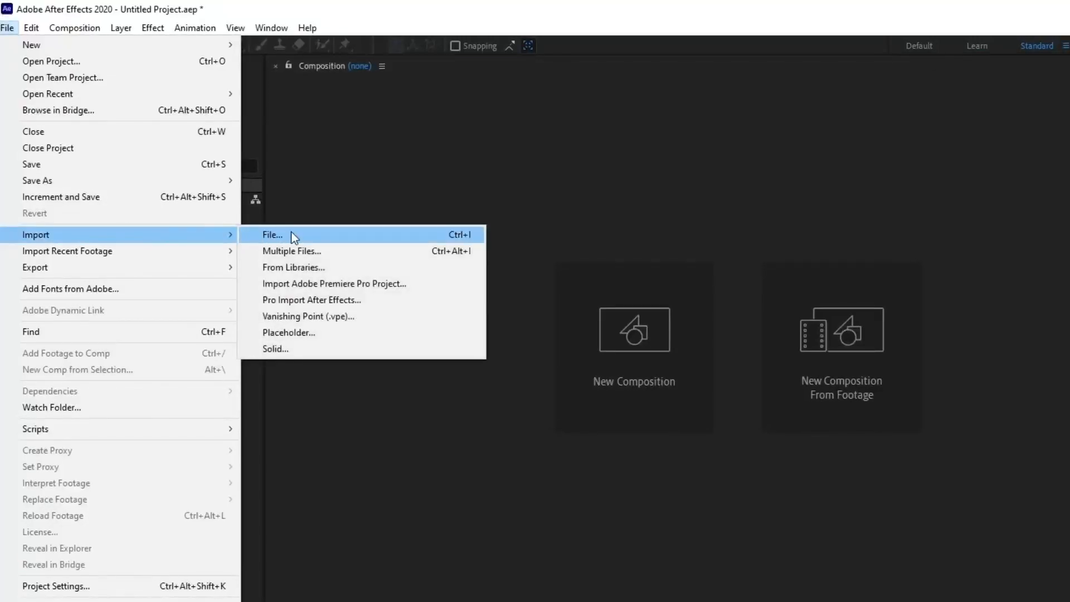
click(272, 234)
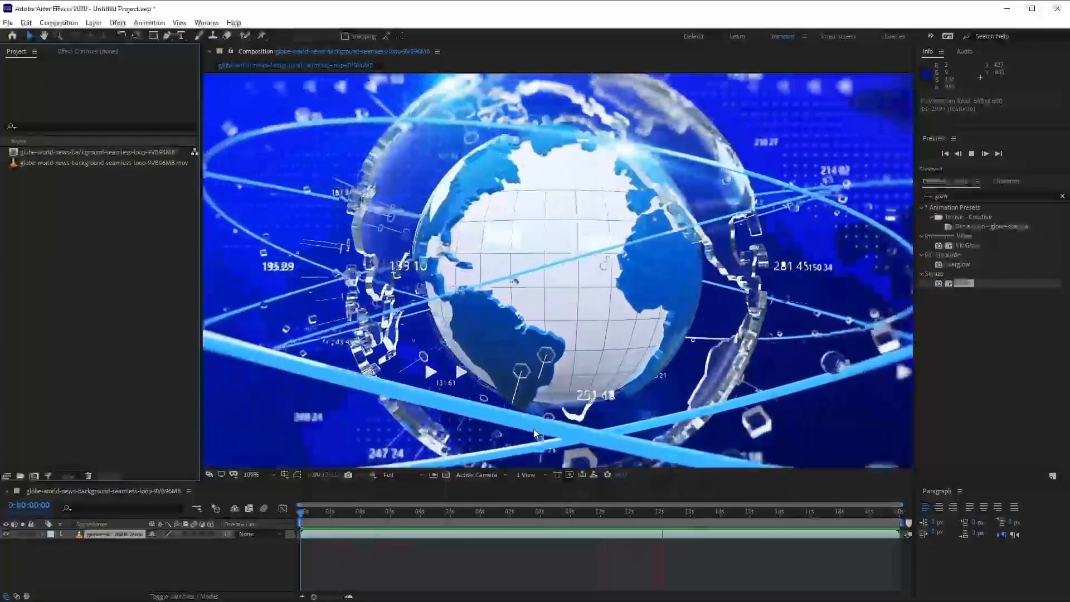
Step: Open the spinning globe news composition and play back its animation
click(392, 474)
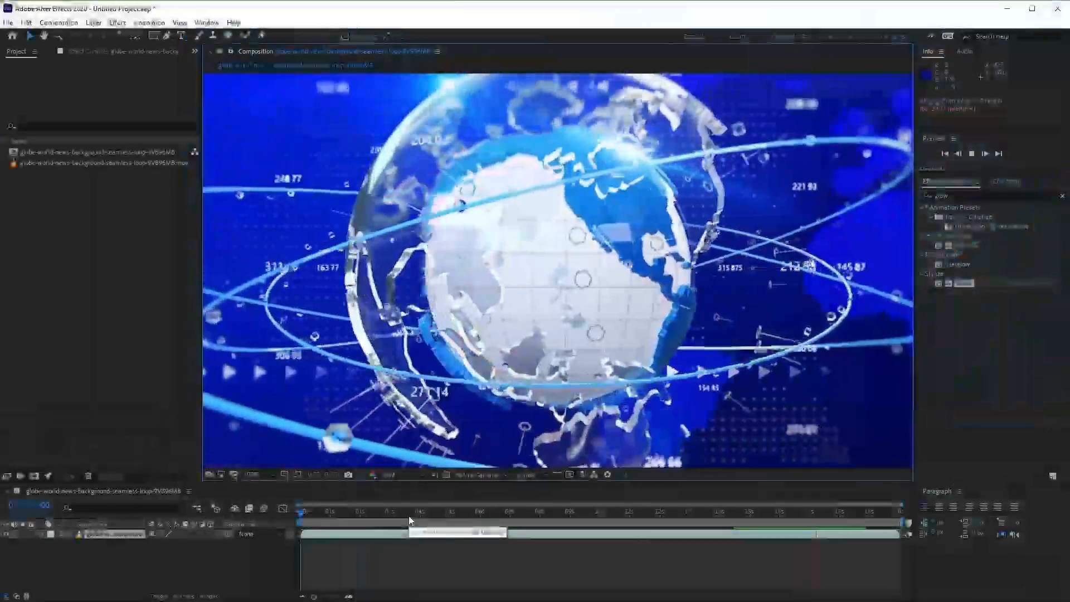
key(ctrl+j)
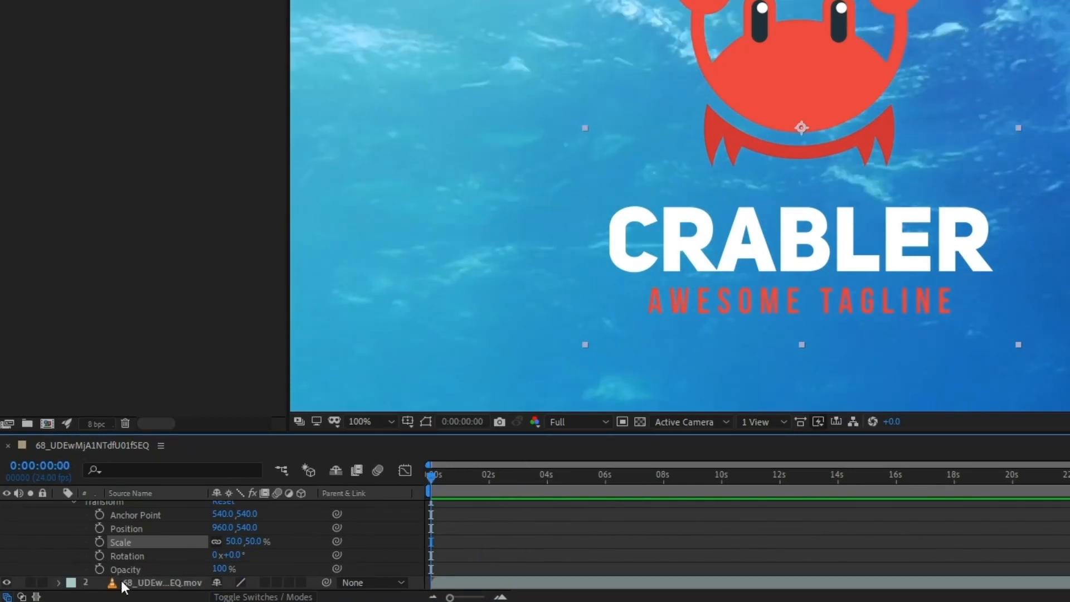
mouse_move(100, 570)
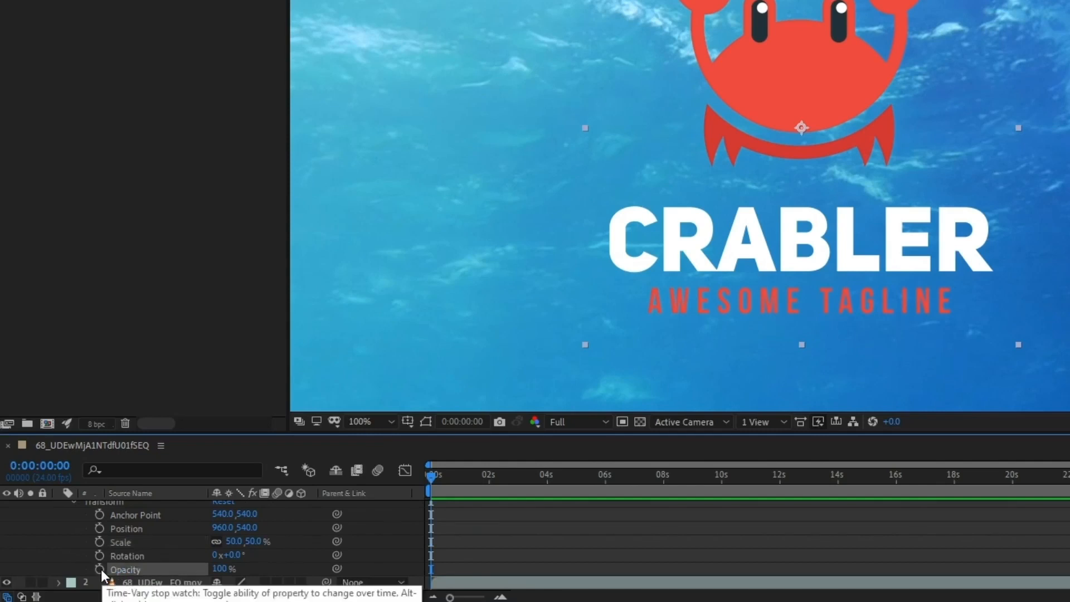
Step: Key the underwater layer's Opacity at 100% at 0:00, then move time to 0:00:03:06
click(100, 569)
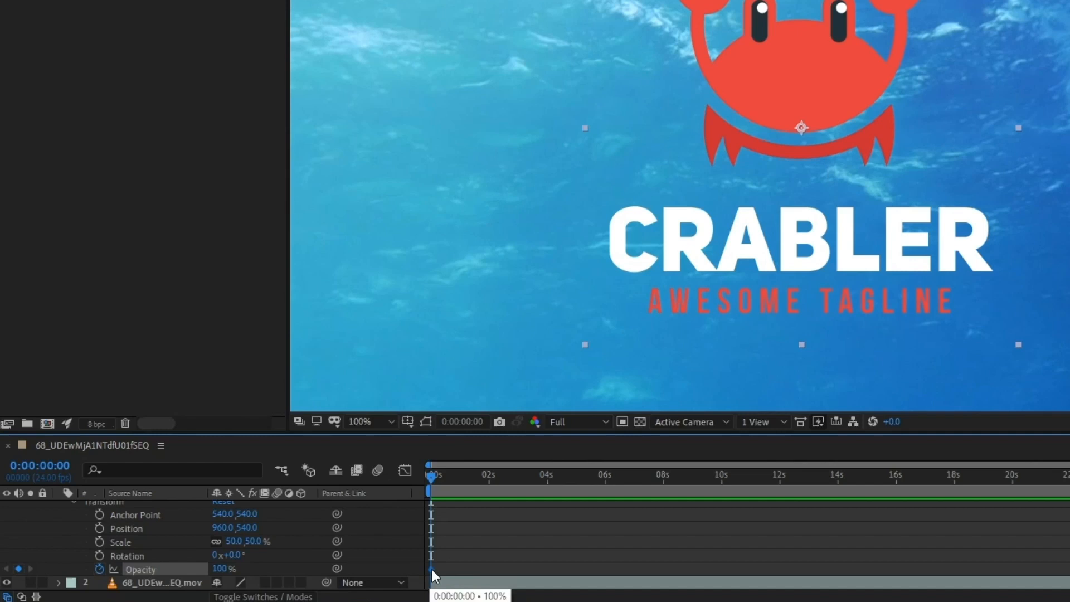
mouse_move(434, 478)
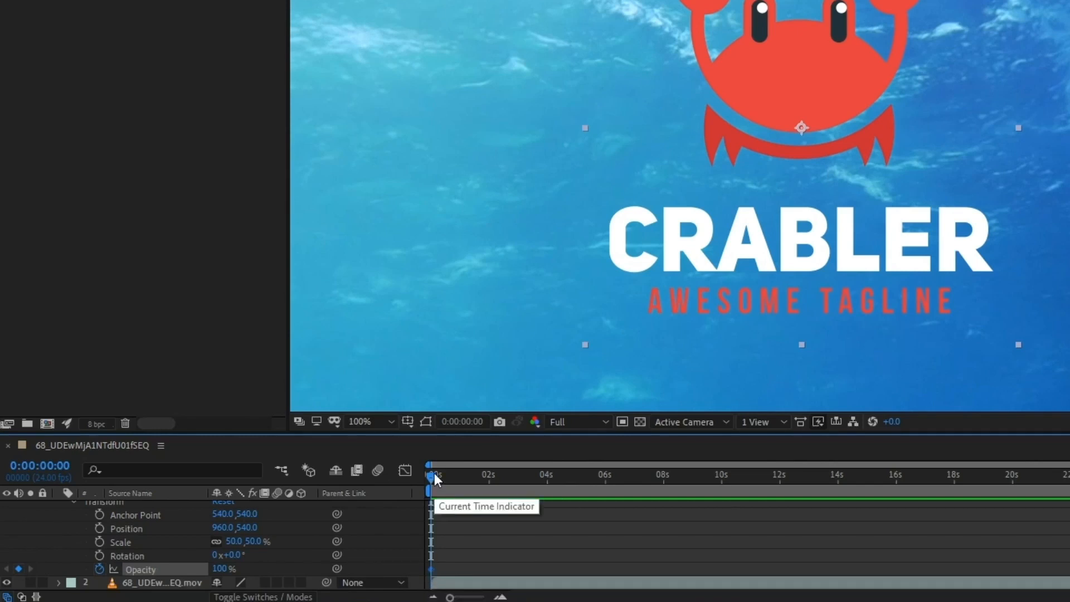
drag(431, 476, 529, 476)
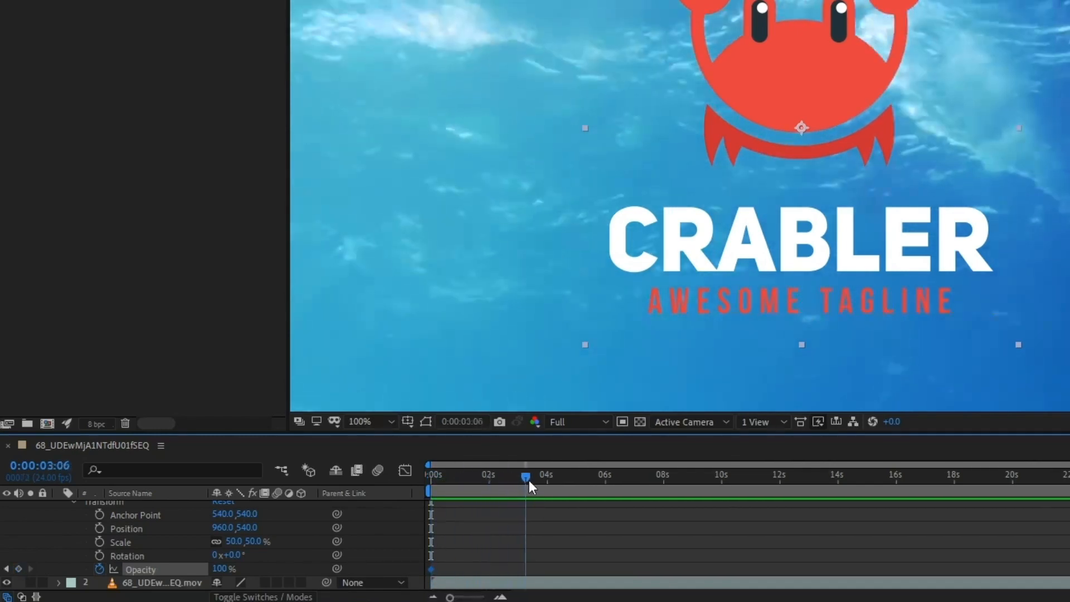
drag(526, 475, 543, 476)
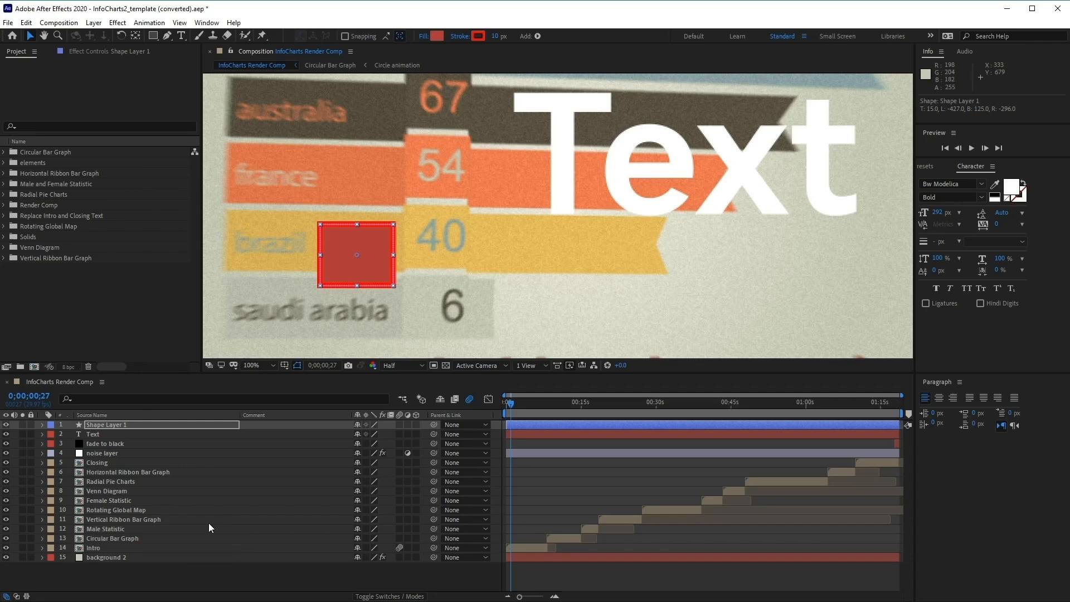
mouse_move(225, 515)
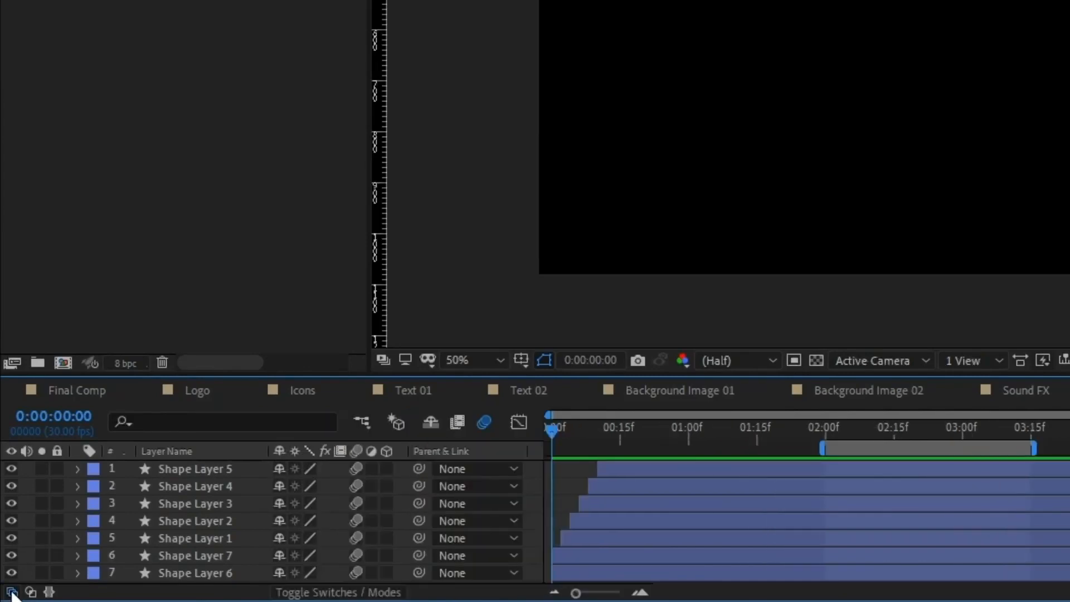
mouse_move(185, 550)
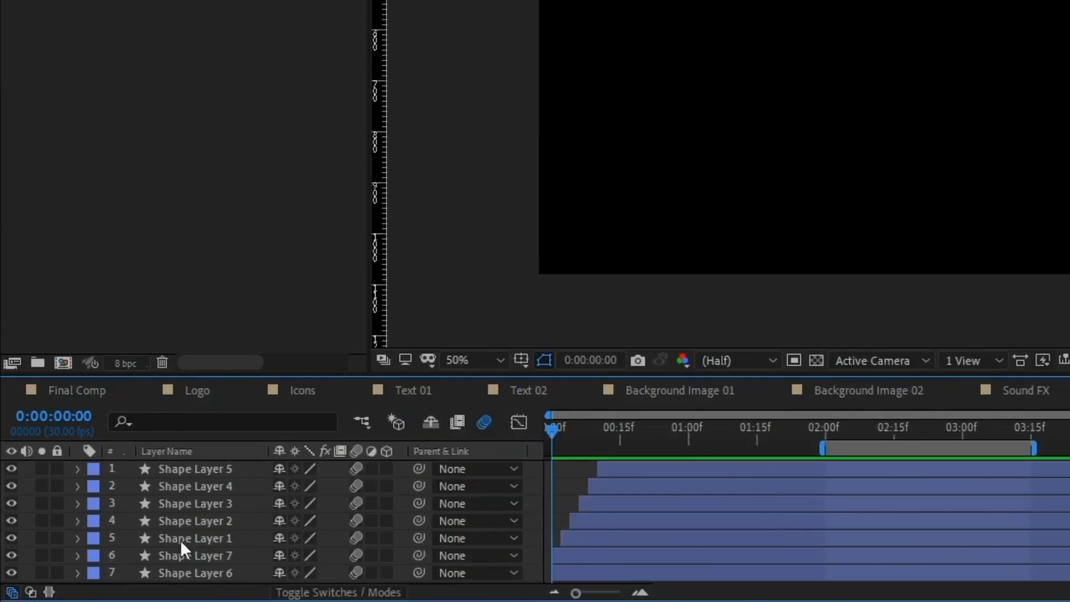
mouse_move(484, 422)
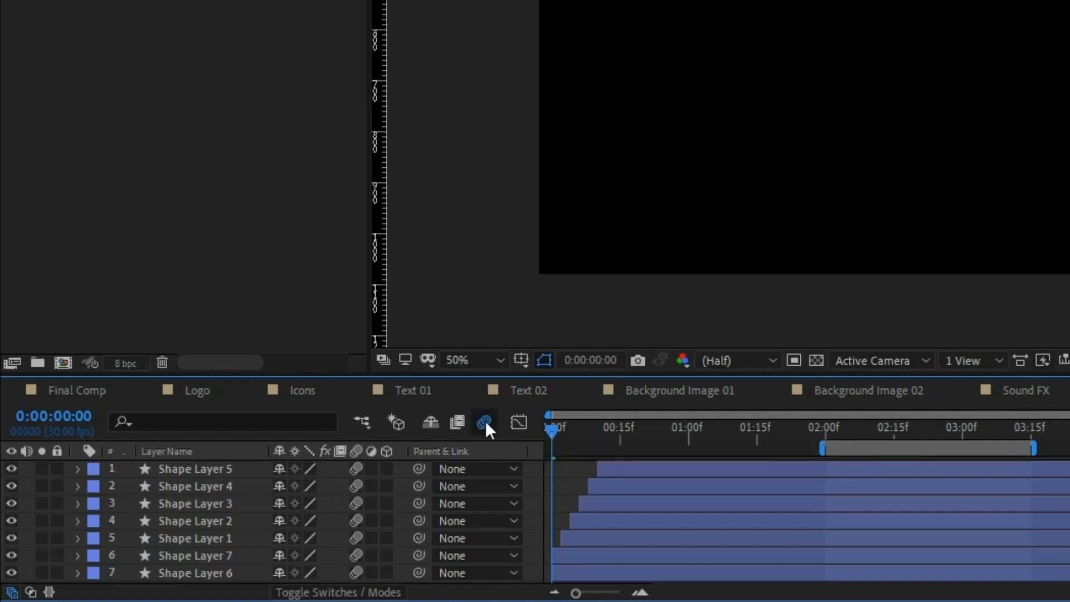
mouse_move(484, 422)
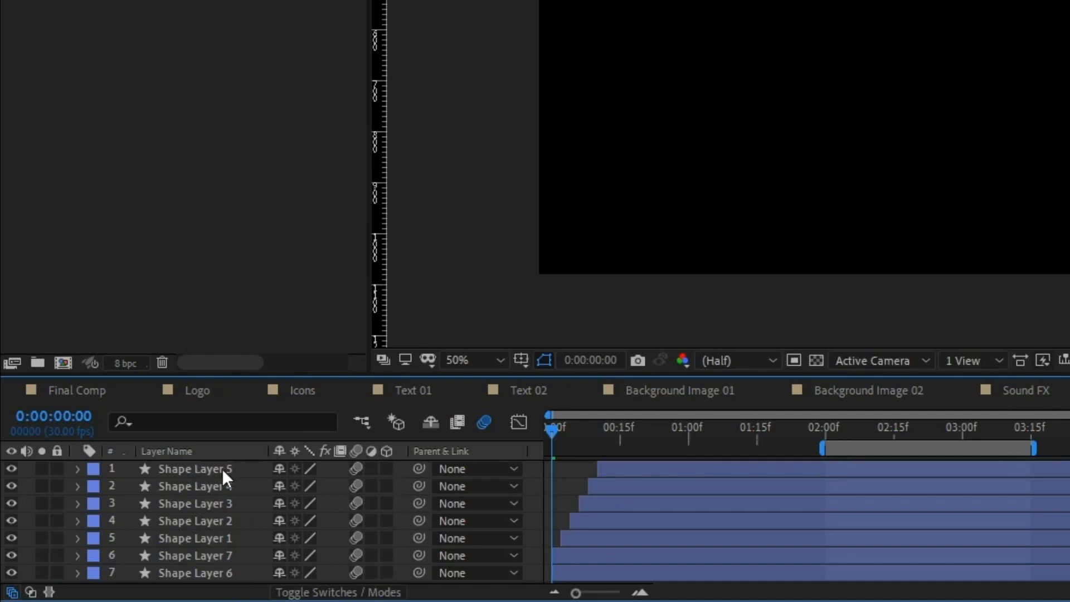
click(194, 469)
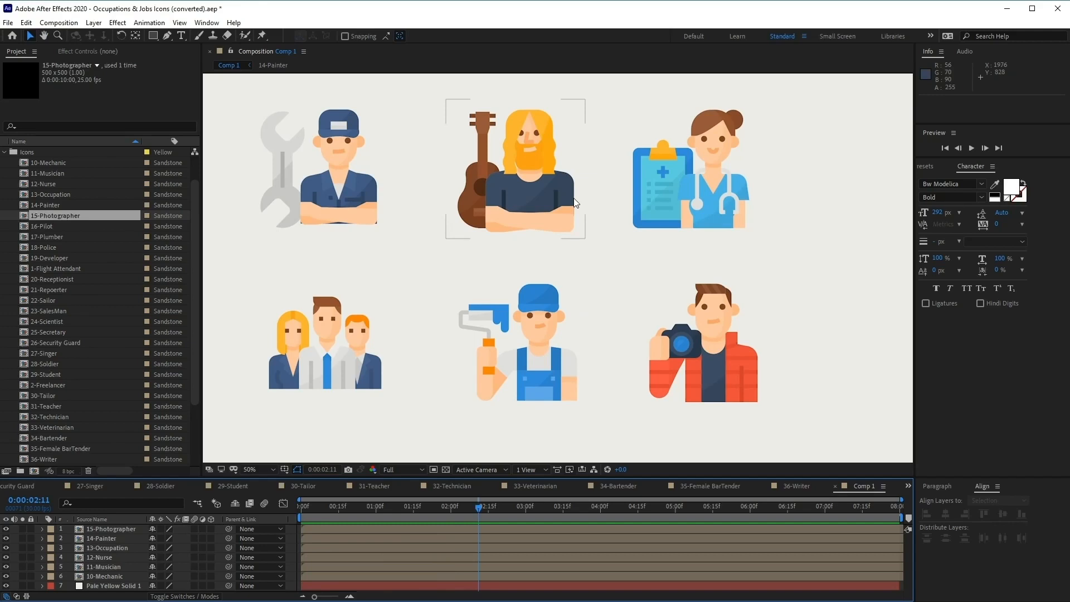
Step: Create the Null 2 null object and set it as 15-Photographer's parent
click(319, 169)
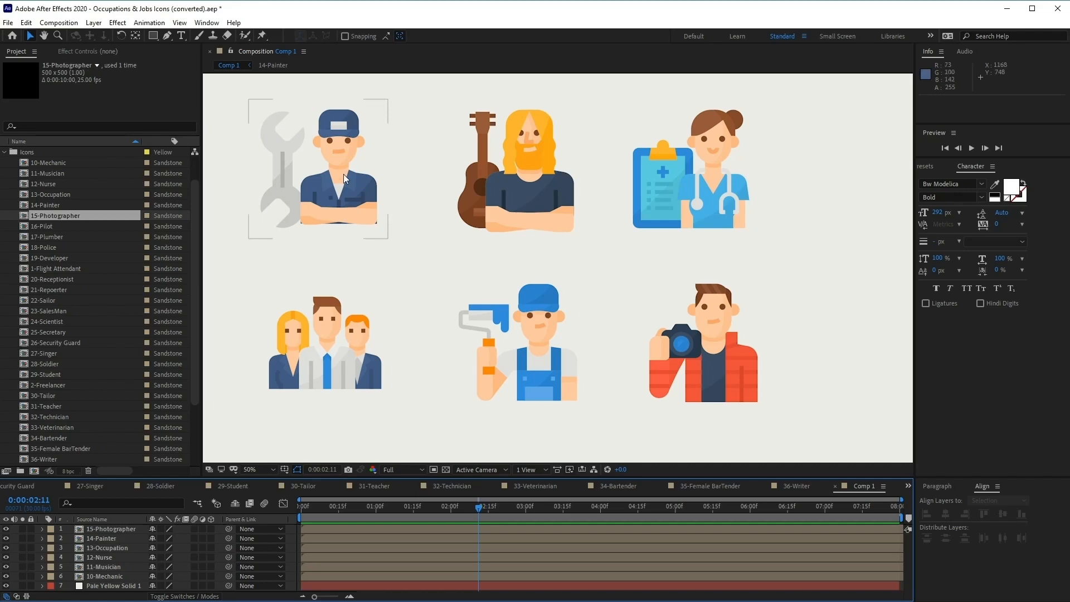
click(116, 22)
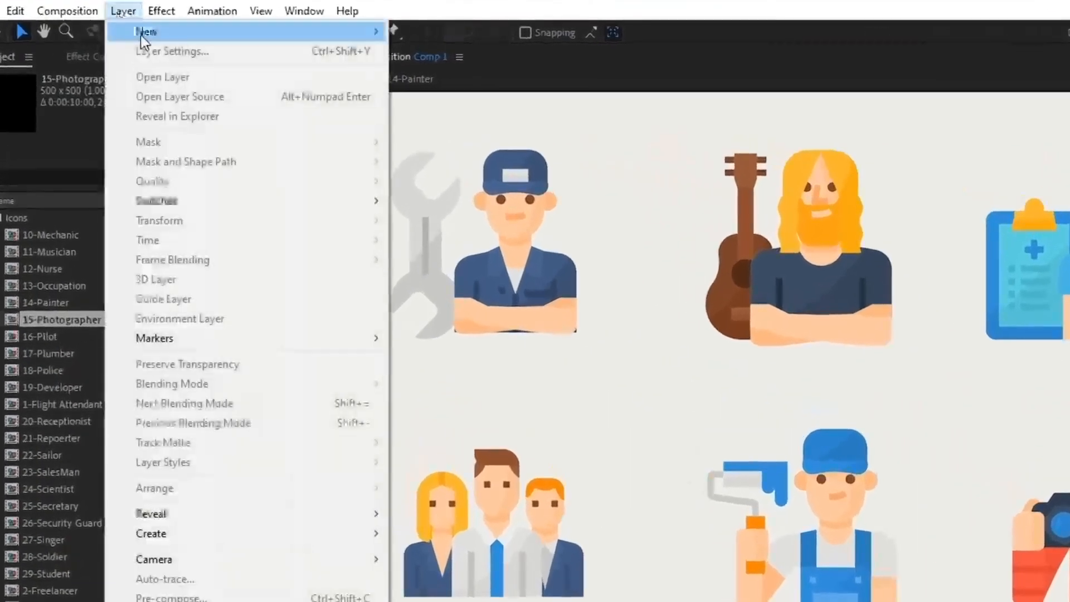
mouse_move(146, 31)
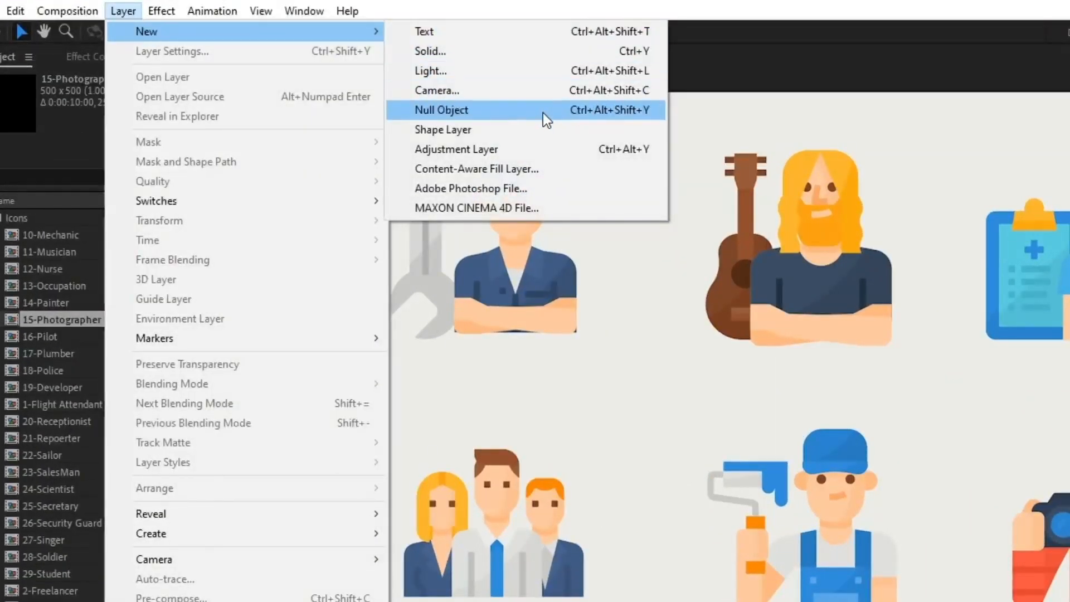
click(442, 110)
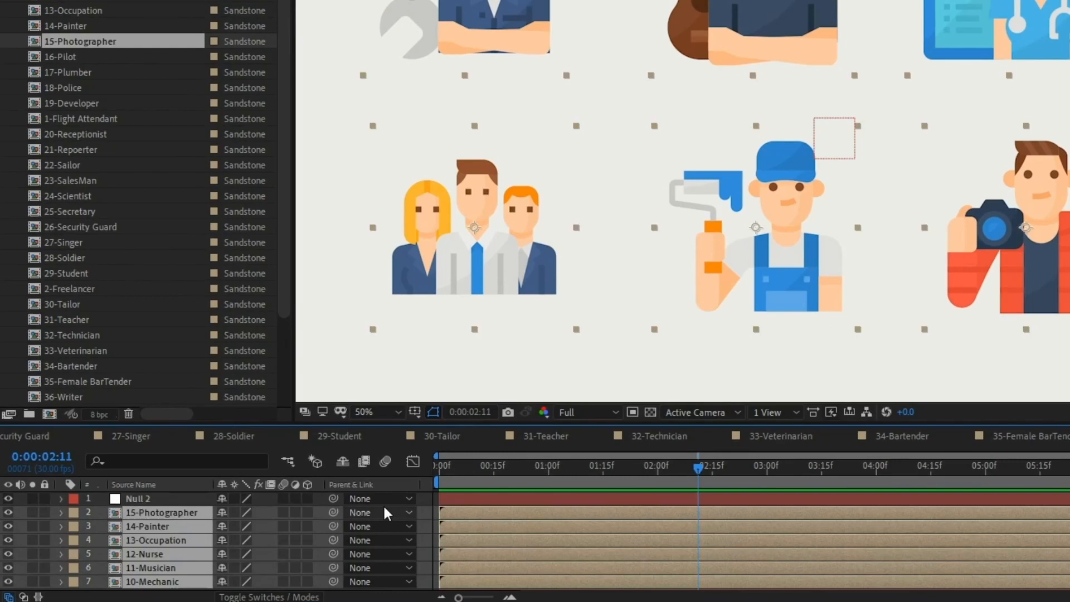
click(381, 513)
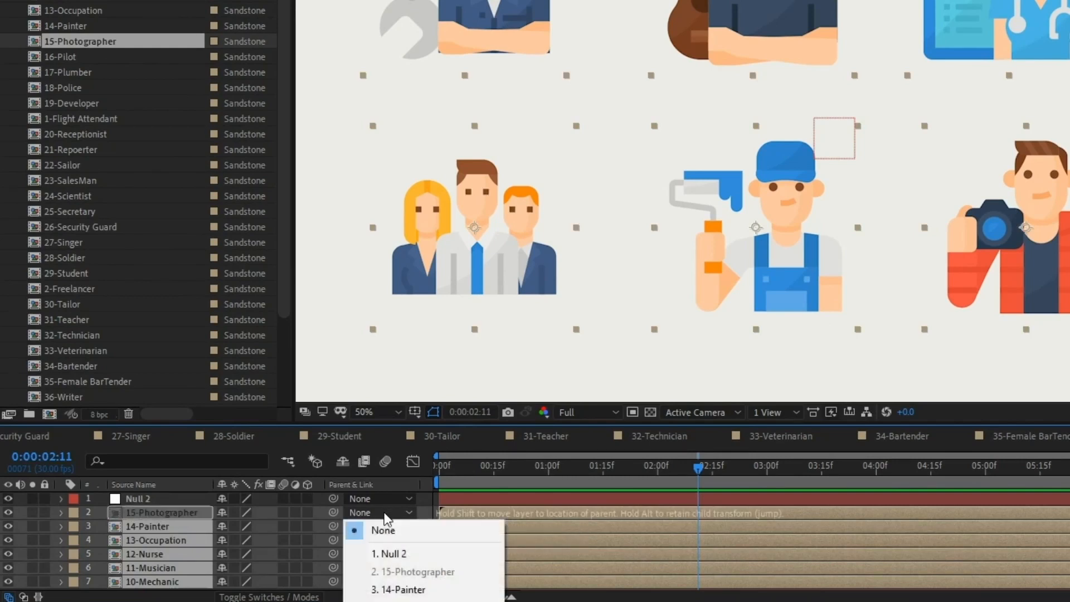
mouse_move(390, 553)
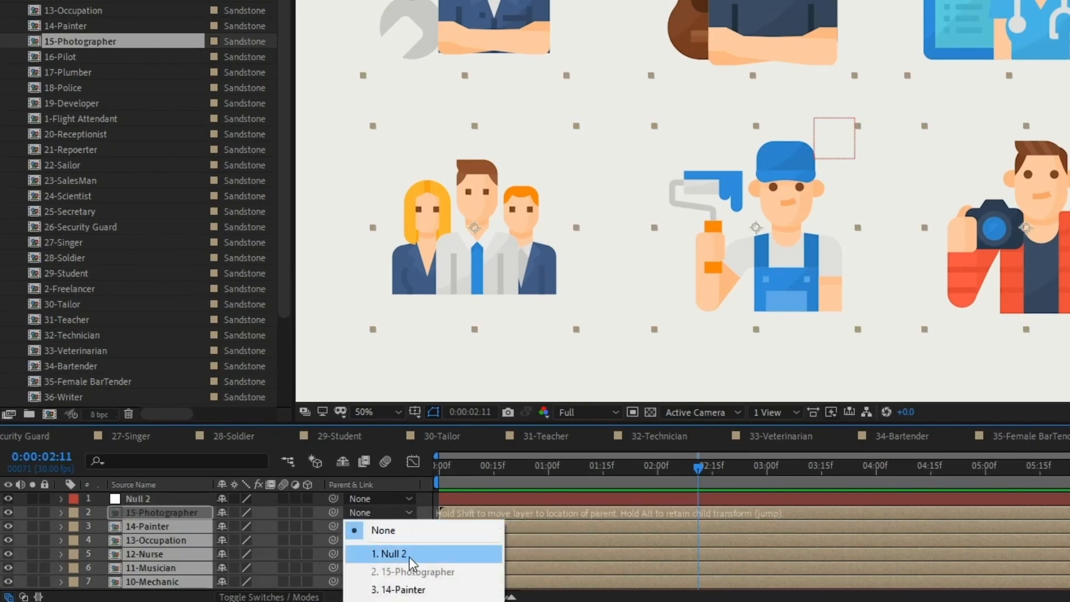
click(390, 553)
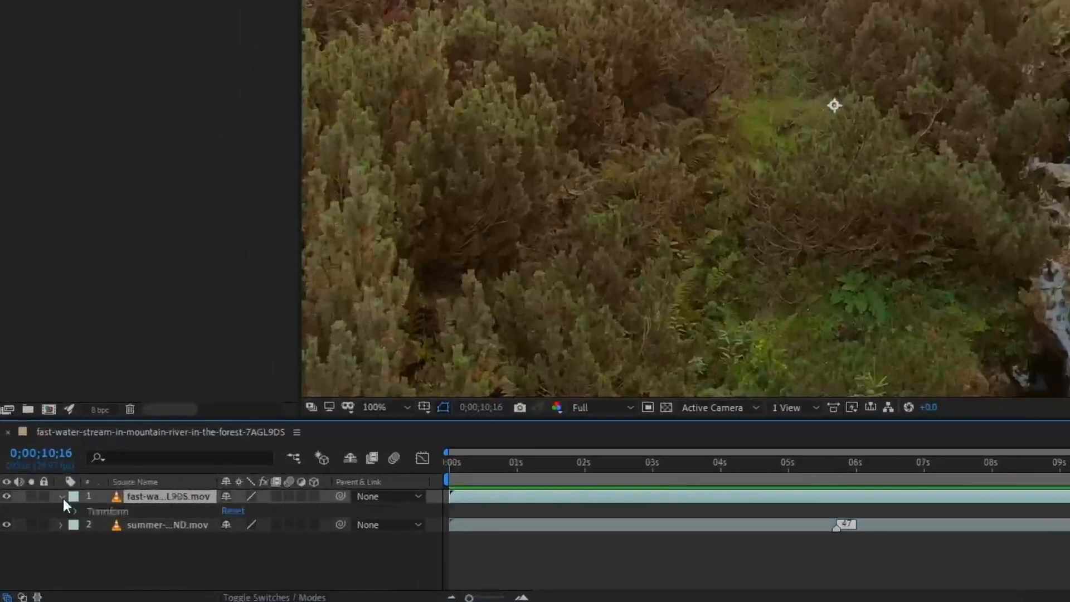
Step: Reveal the stream clip's Transform, add an Opacity keyframe, and edit the Opacity value
click(62, 497)
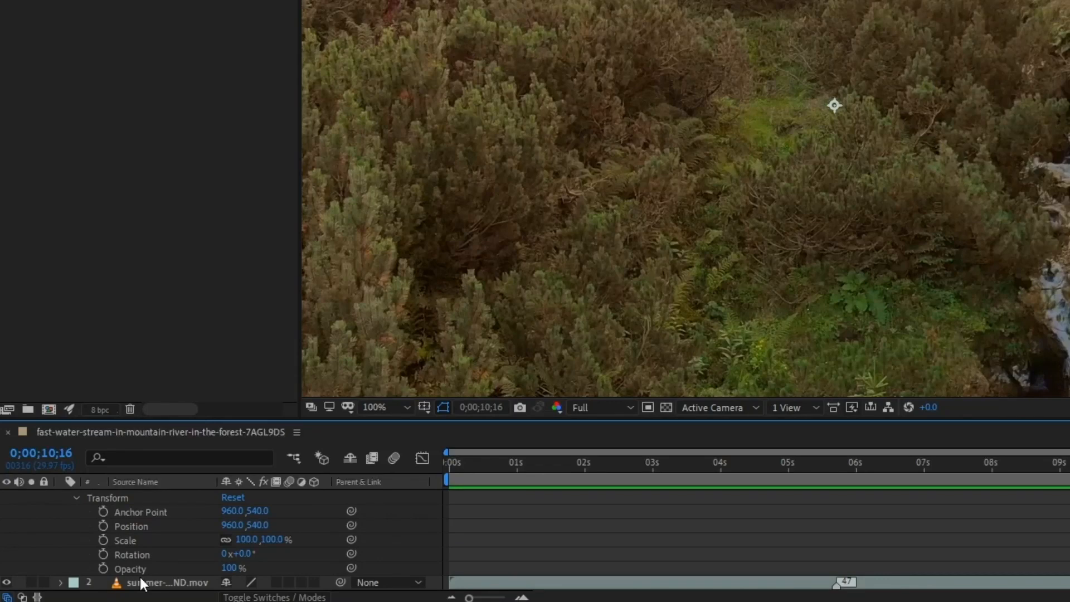
click(511, 462)
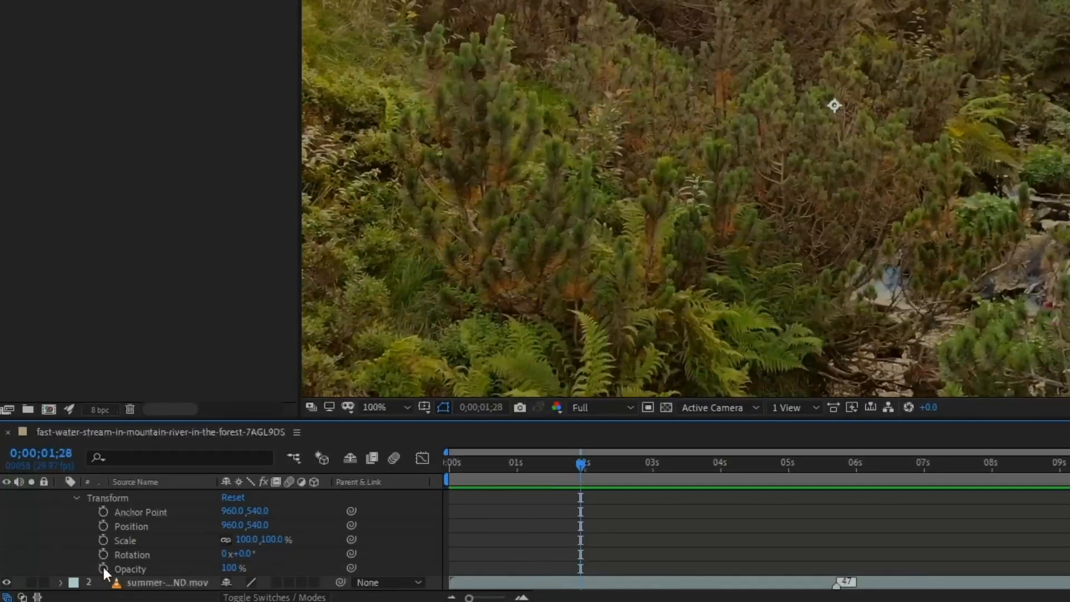
click(103, 569)
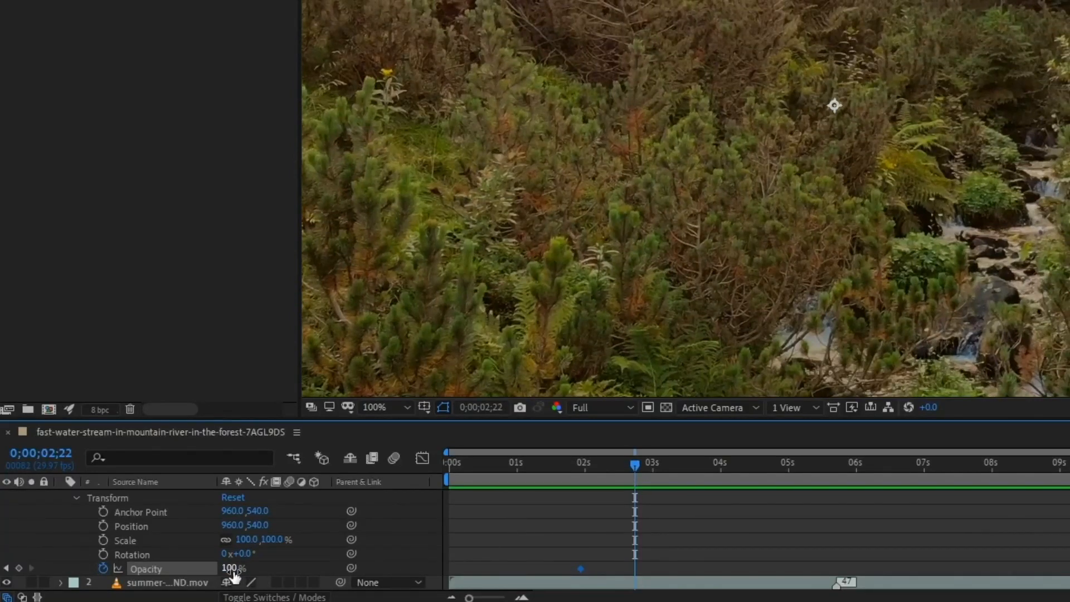
double_click(232, 568)
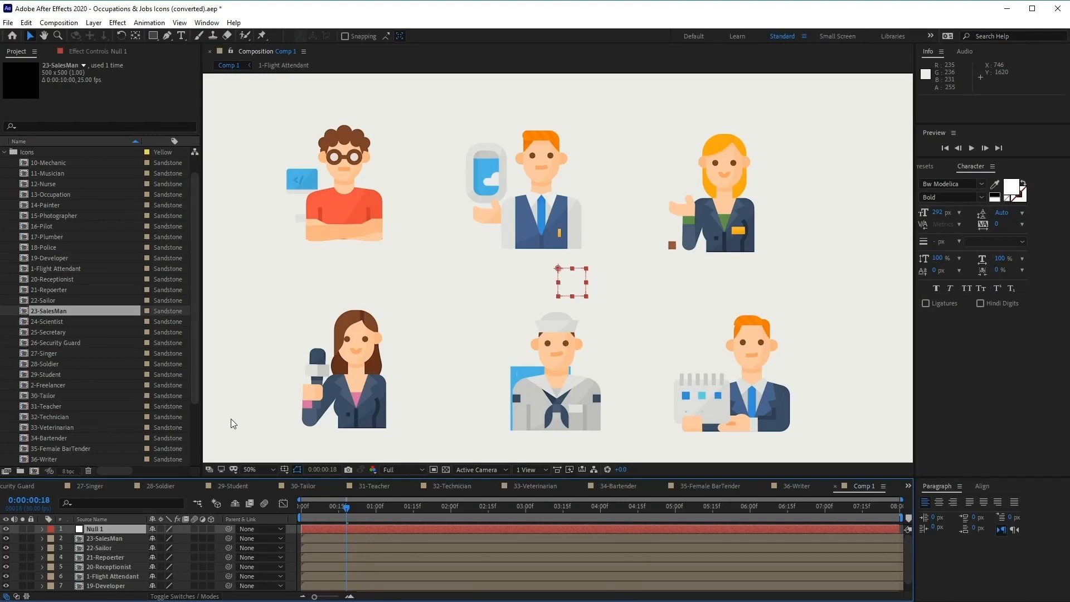
mouse_move(224, 417)
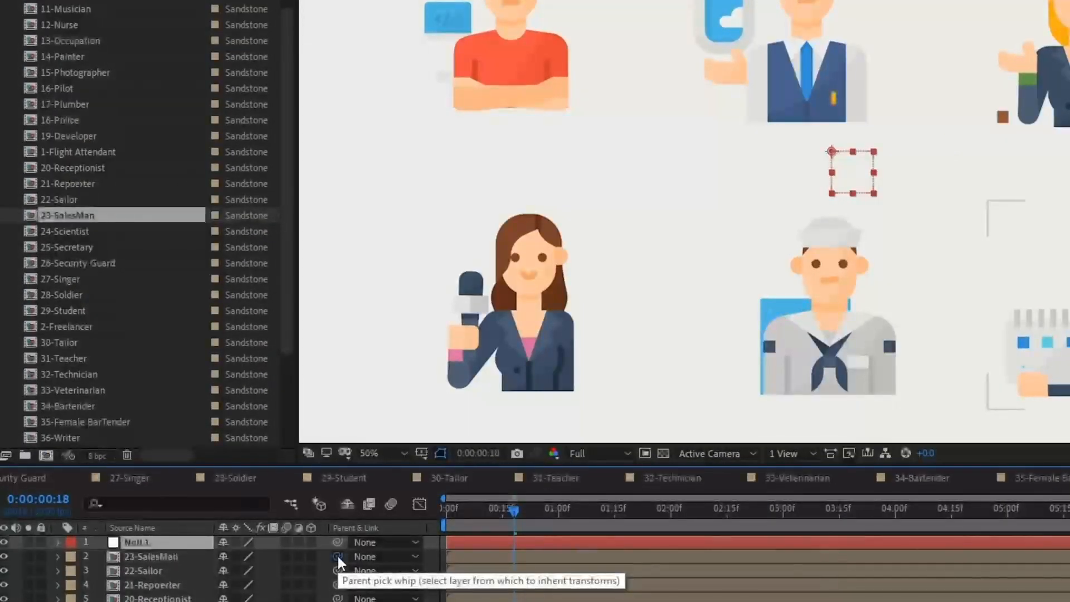
Step: Pick-whip the 23-SalesMan layer's parent onto the Null 1 layer
drag(338, 556, 191, 585)
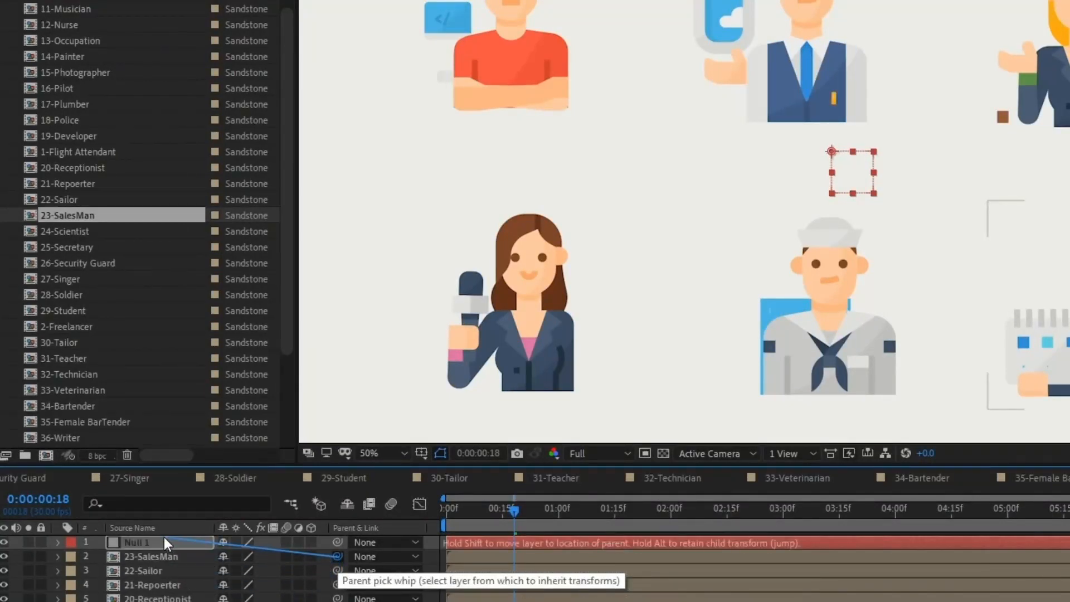
drag(336, 557, 136, 541)
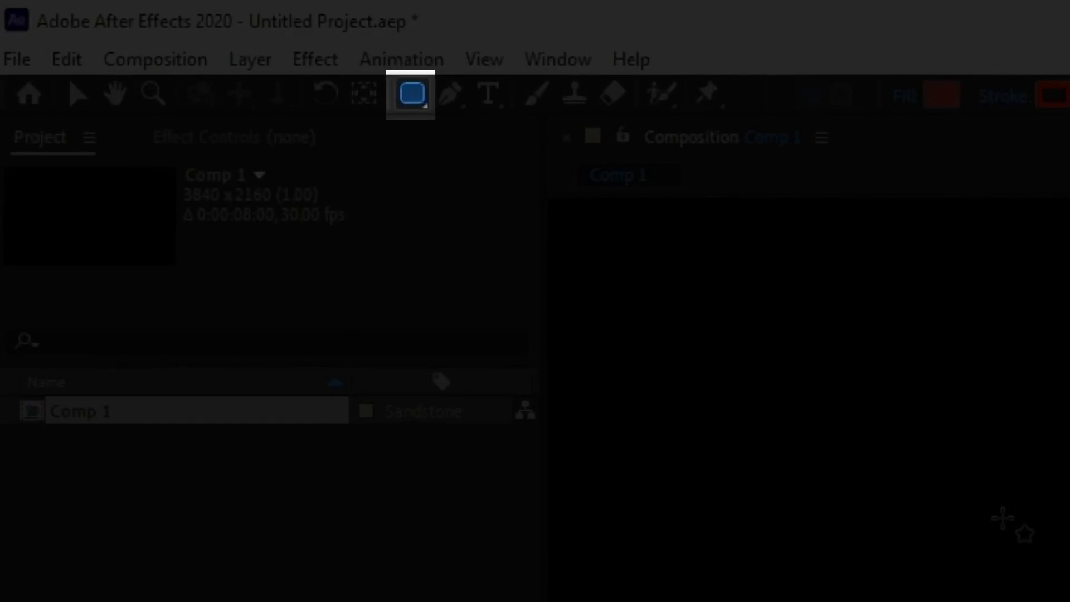
Step: Cycle the shape tool from Rounded Rectangle to Polygon, then on to Star
click(410, 94)
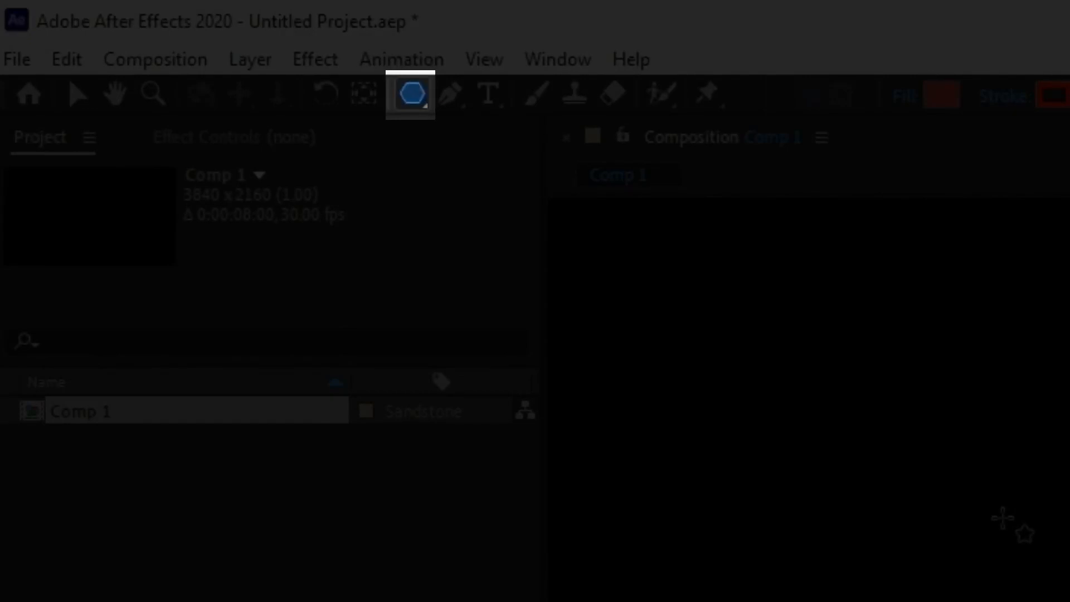
click(410, 94)
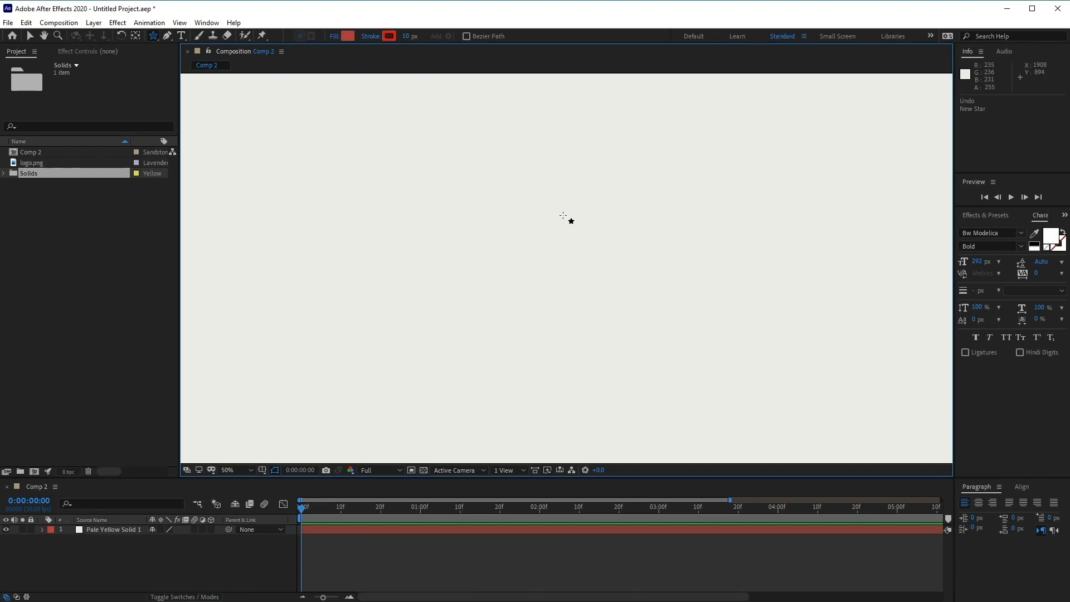
mouse_move(520, 178)
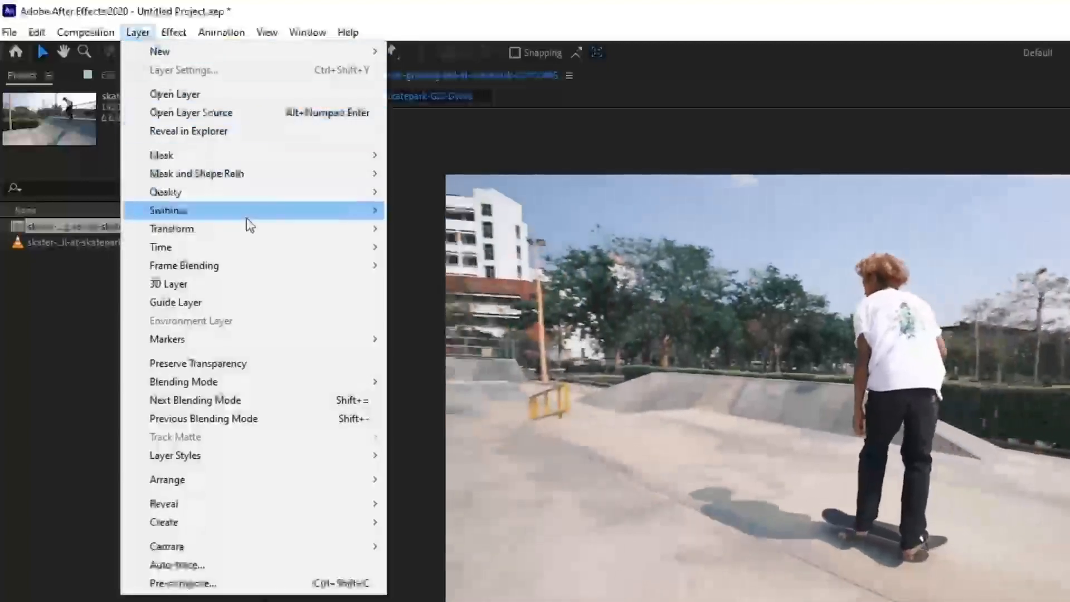
mouse_move(162, 247)
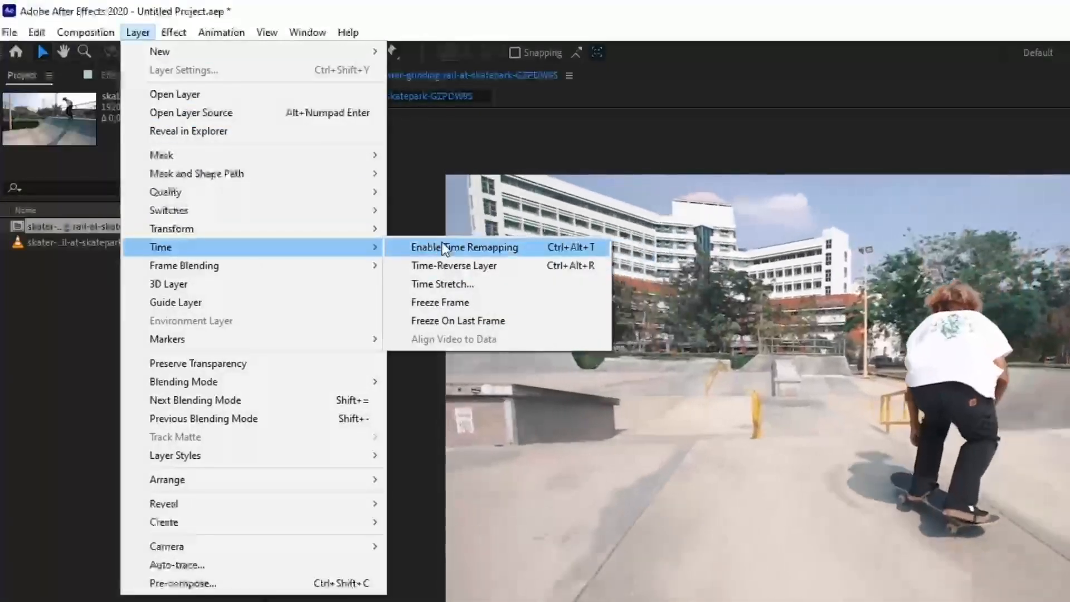
Step: Enable time remapping on the skater clip and place remap keyframes around 12s, 4s and 2s
click(465, 247)
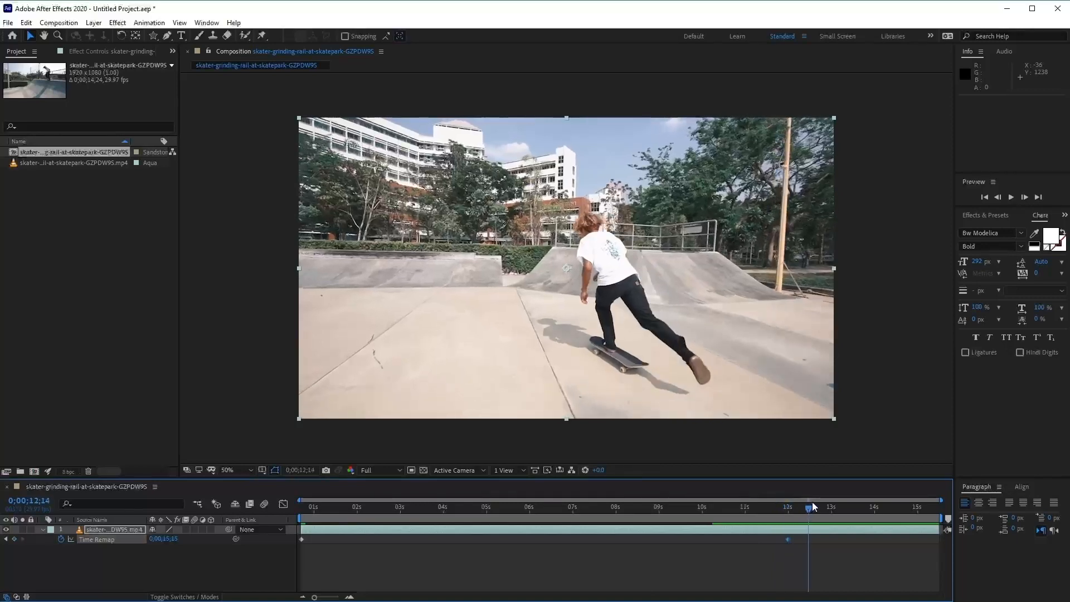
click(443, 507)
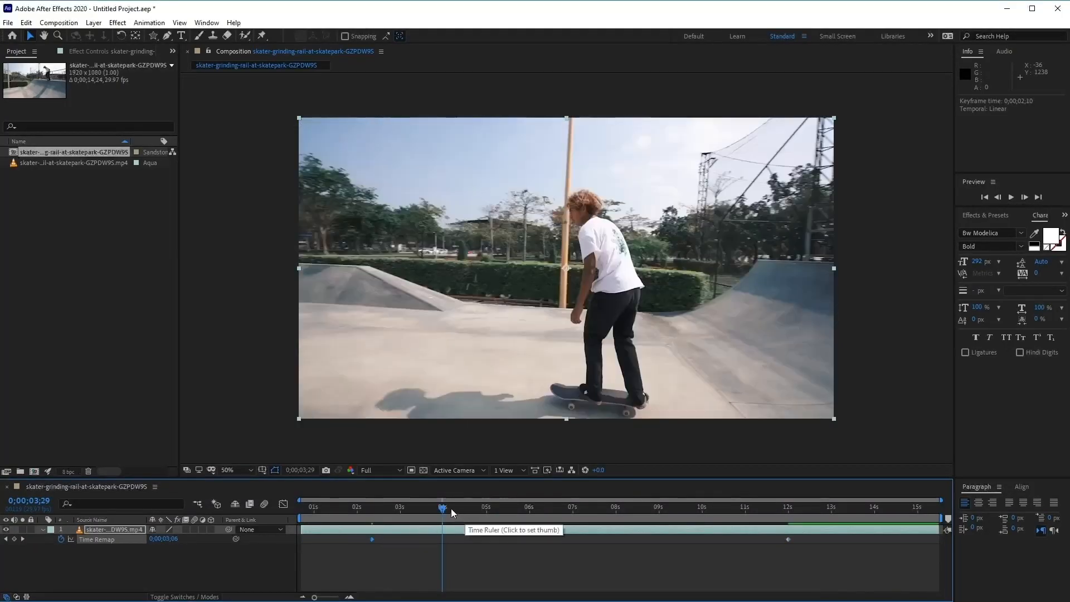
click(307, 507)
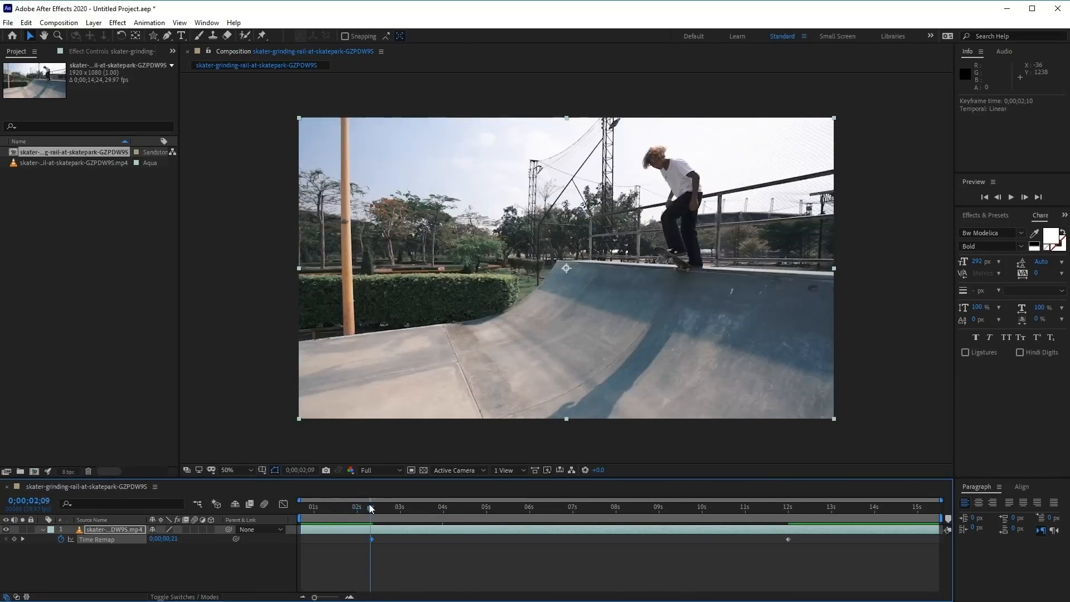
click(512, 507)
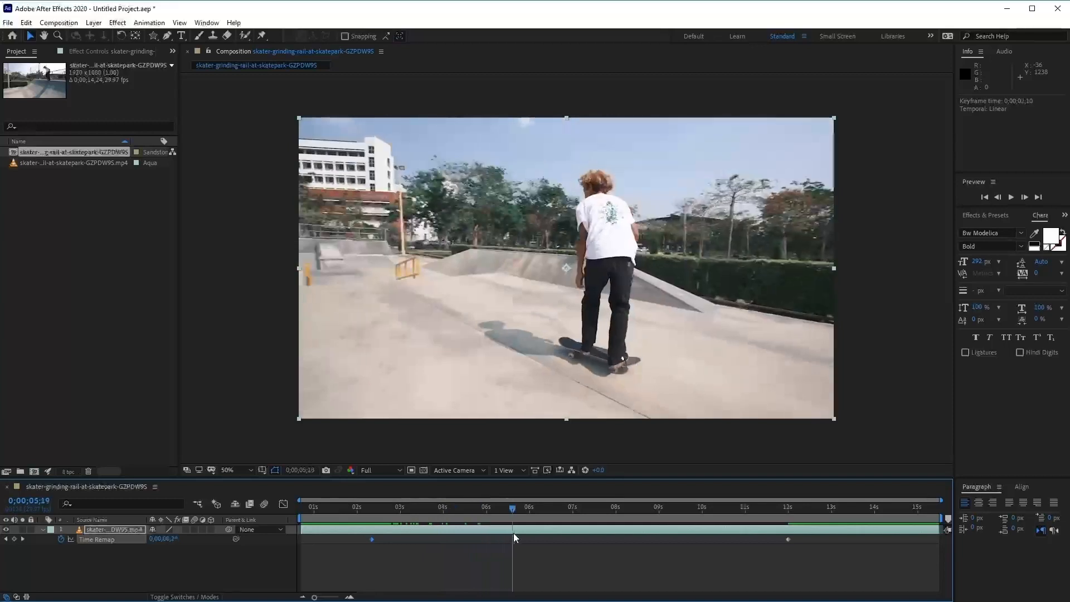
click(444, 508)
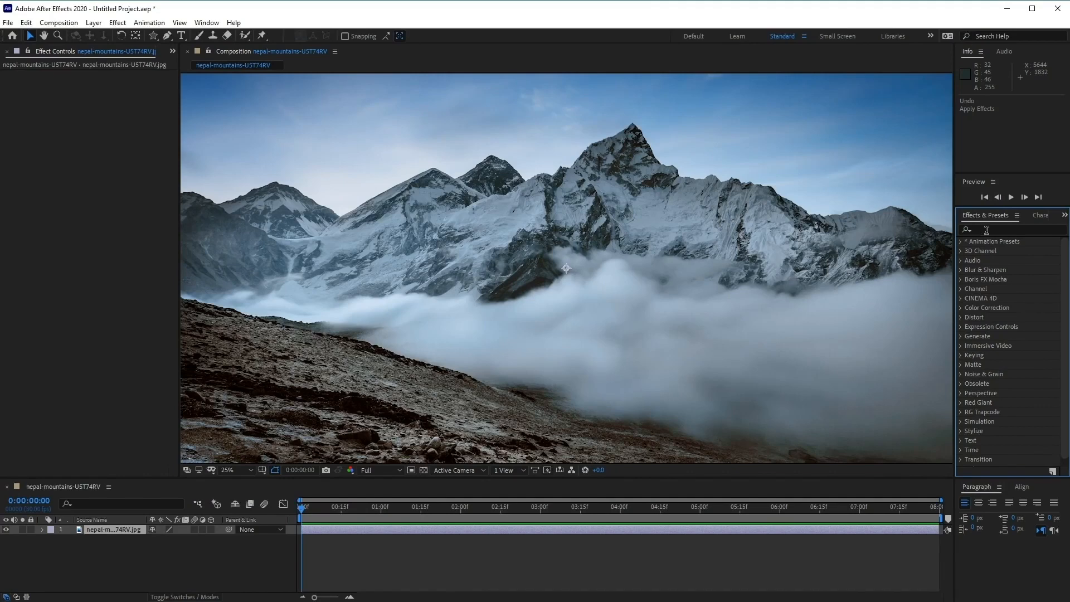
Step: Search the Effects & Presets list for 'unr' to find Unsharp Mask
click(1011, 231)
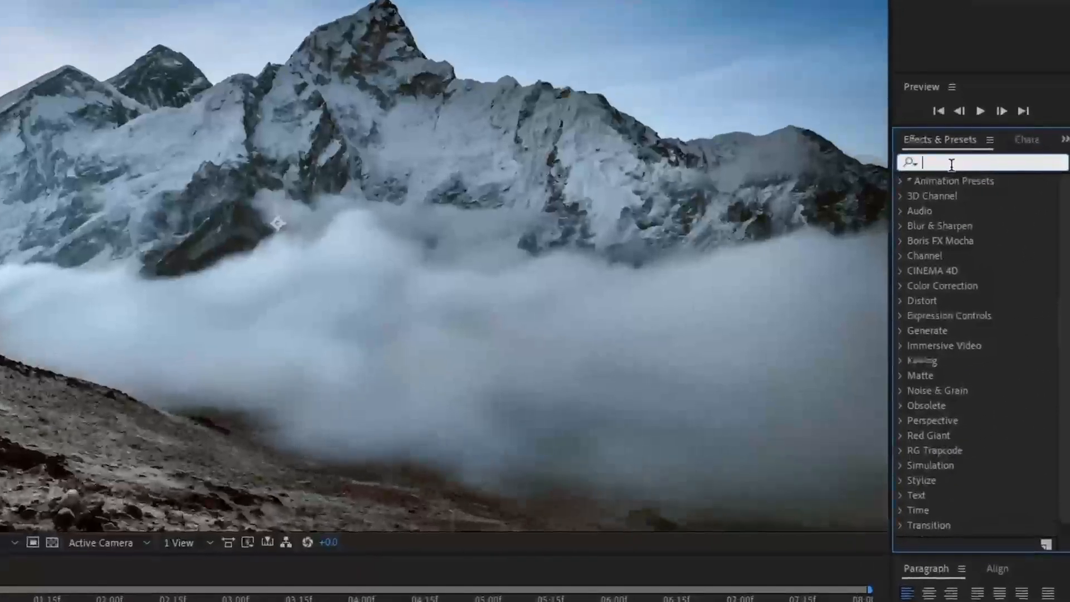
text(unsha)
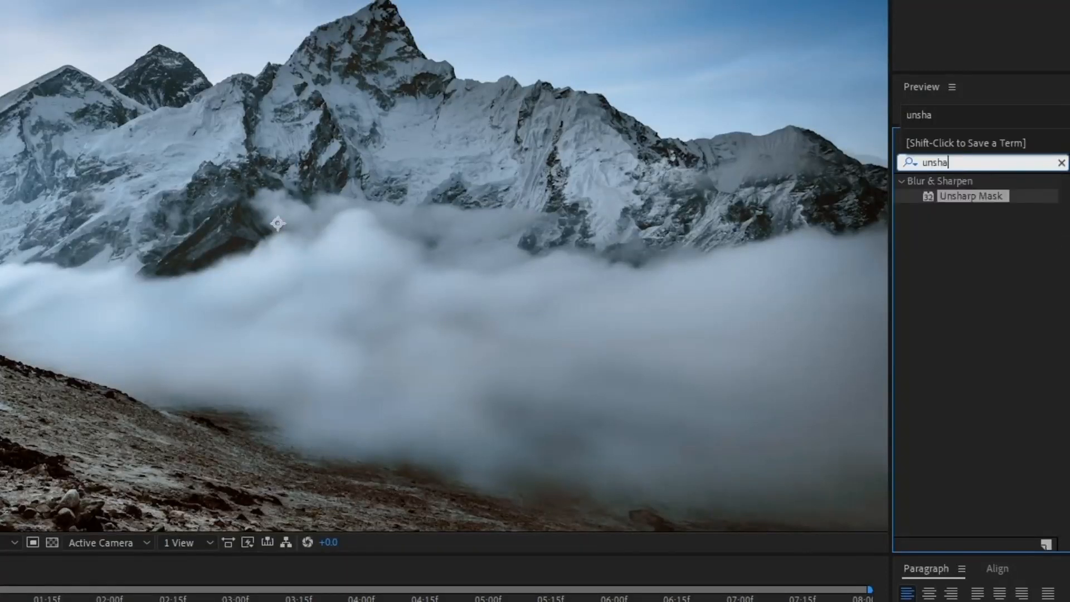
text(r)
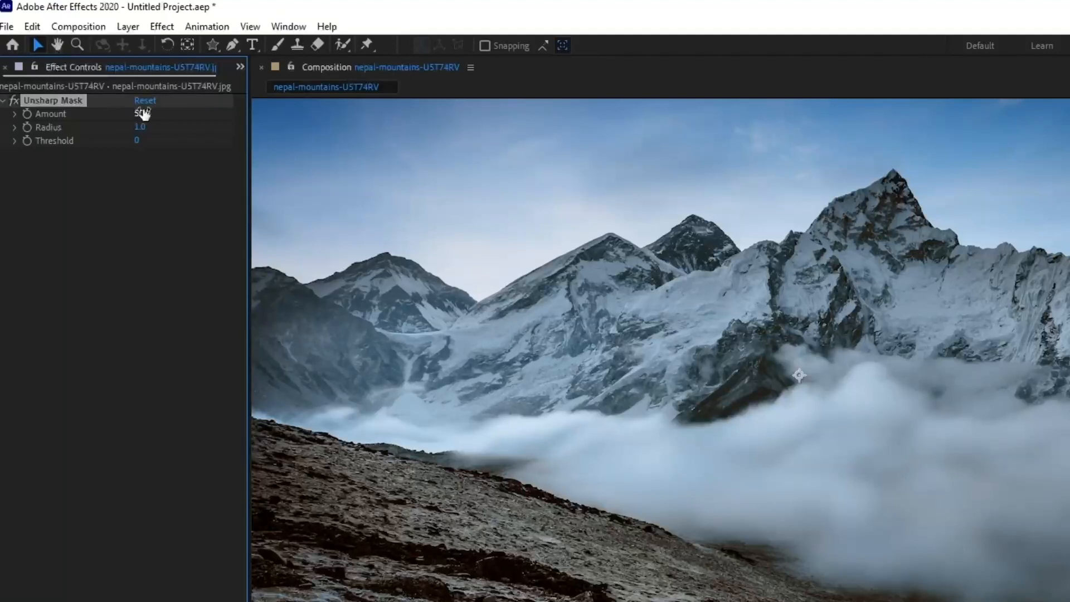
Step: Scrub the Unsharp Mask amount up to 212 and the threshold to 64
drag(140, 114, 178, 113)
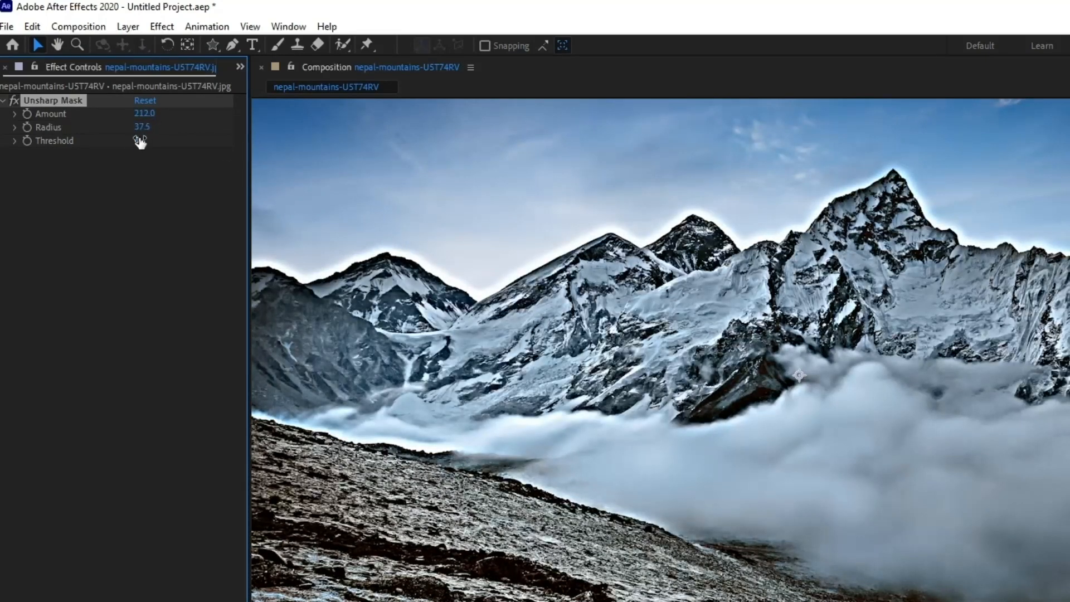
drag(140, 140, 170, 141)
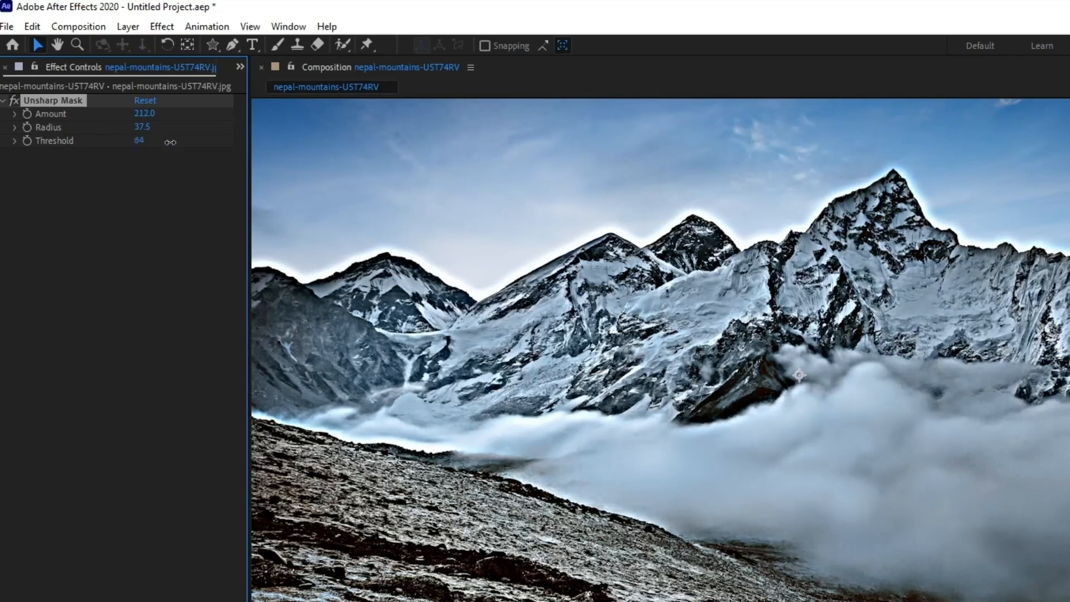
drag(139, 140, 139, 140)
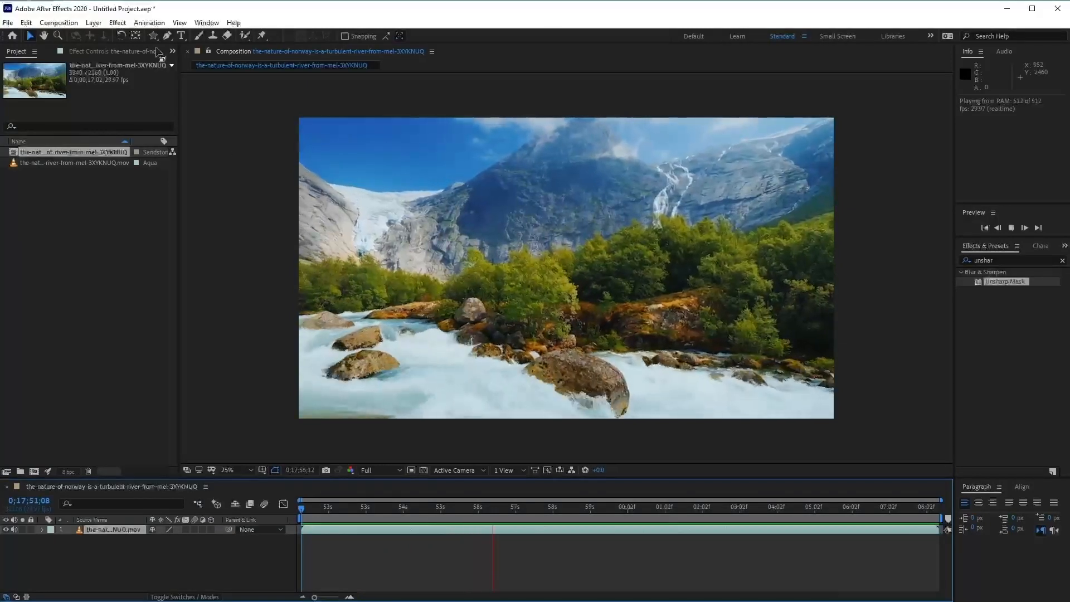
Step: Browse the Effect > Color Correction submenu for the Norway river clip
click(116, 22)
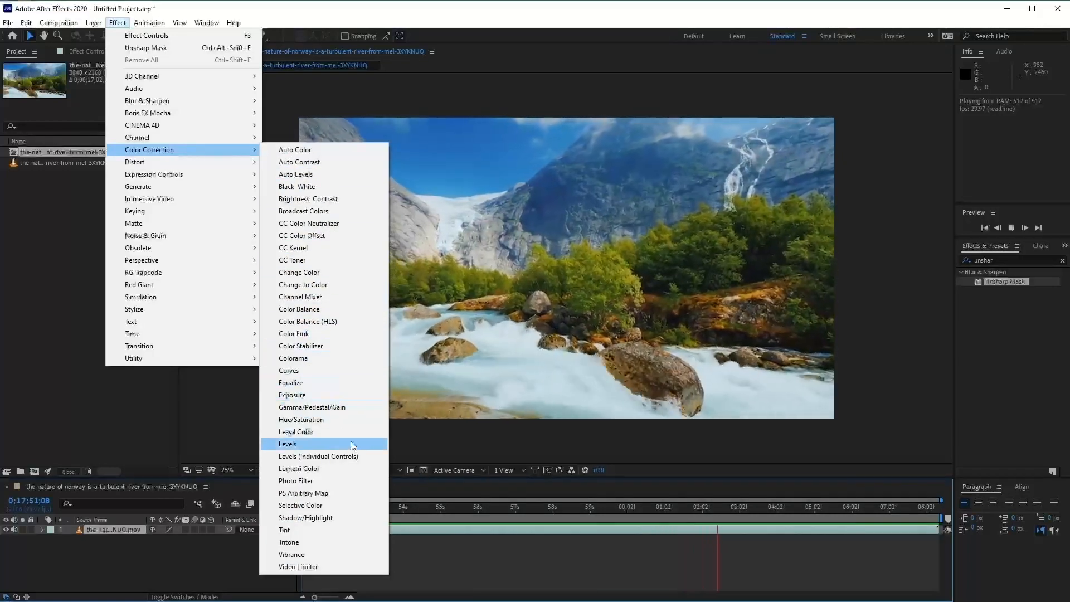
click(292, 554)
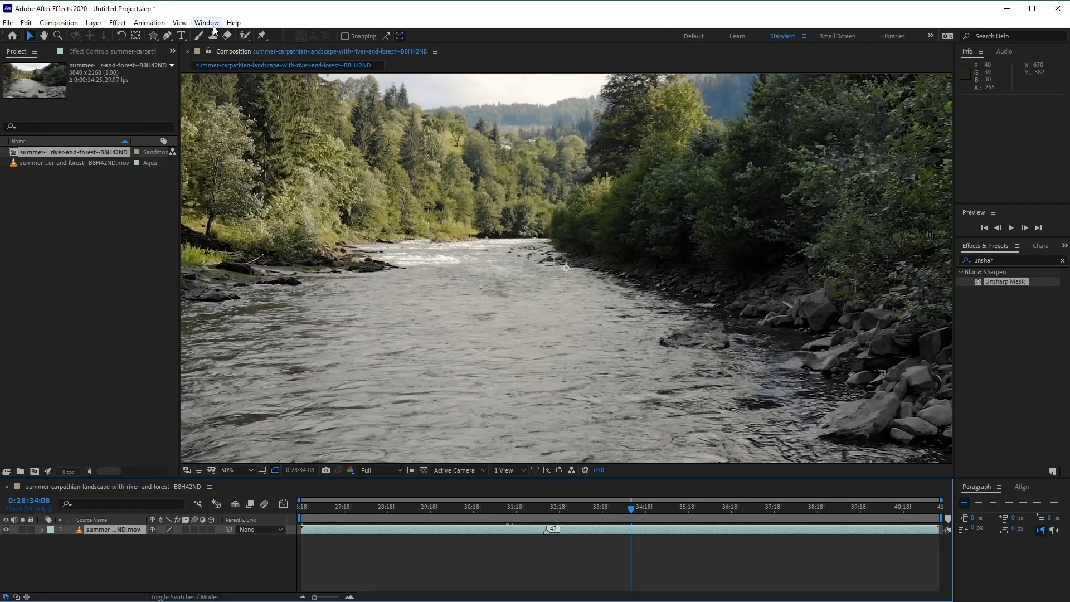
Step: Choose the Small Screen layout from Window > Workspace
click(206, 22)
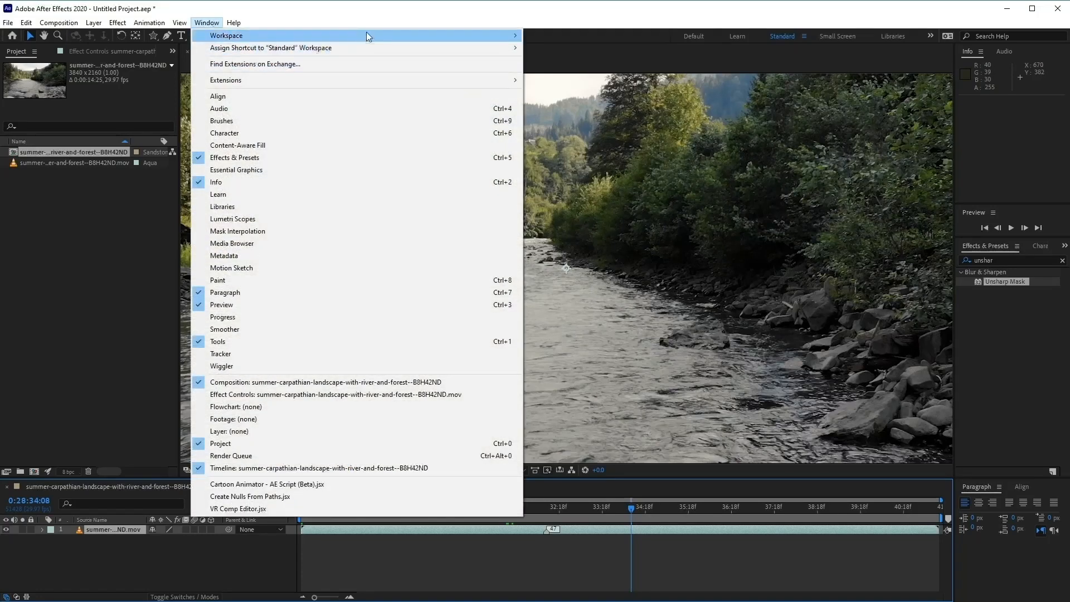
click(226, 35)
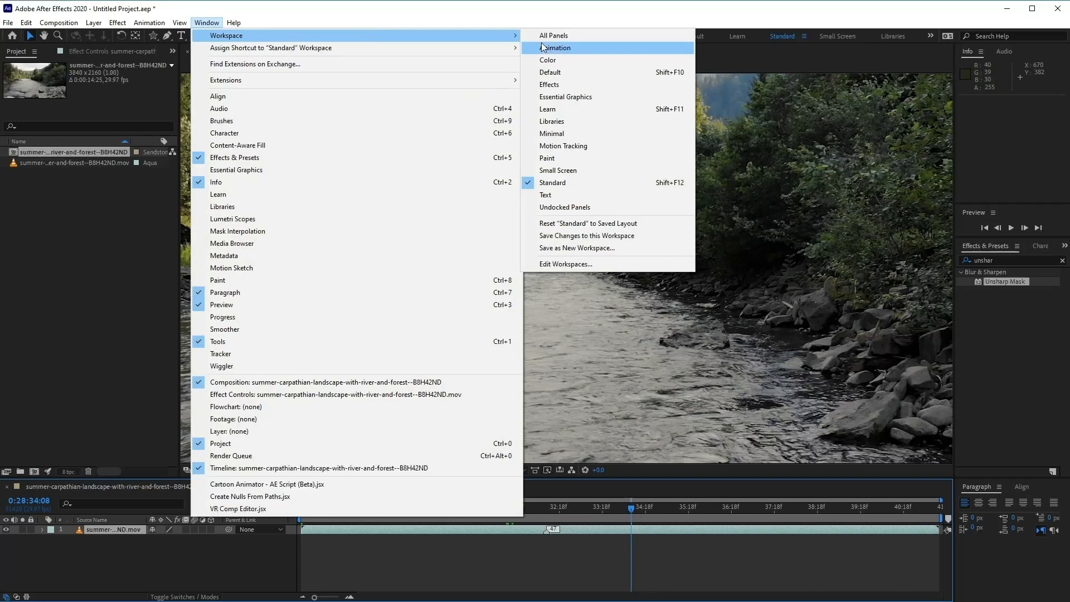
mouse_move(564, 146)
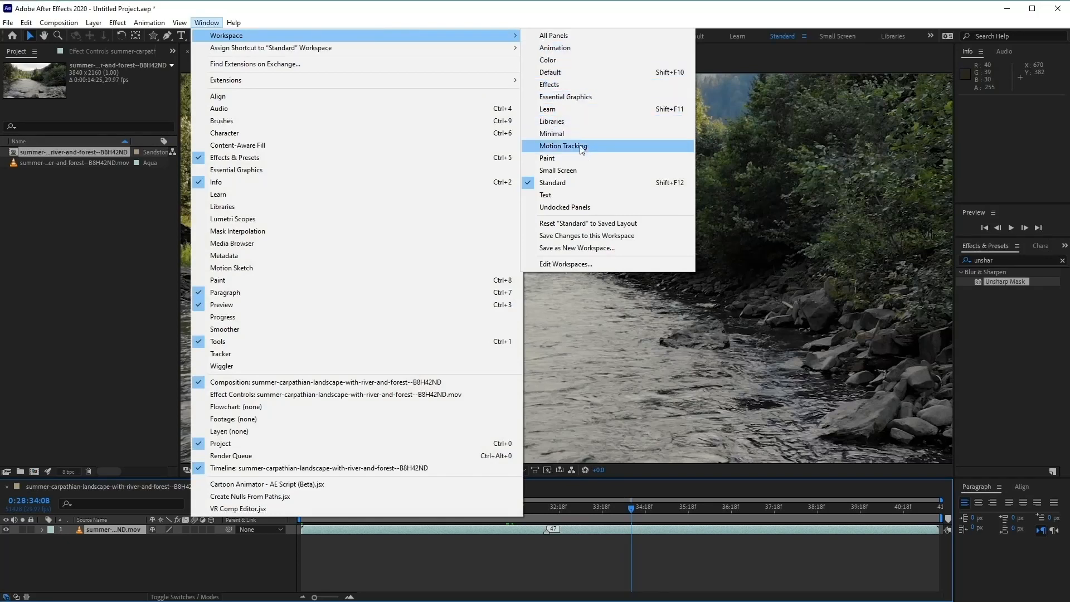
mouse_move(580, 170)
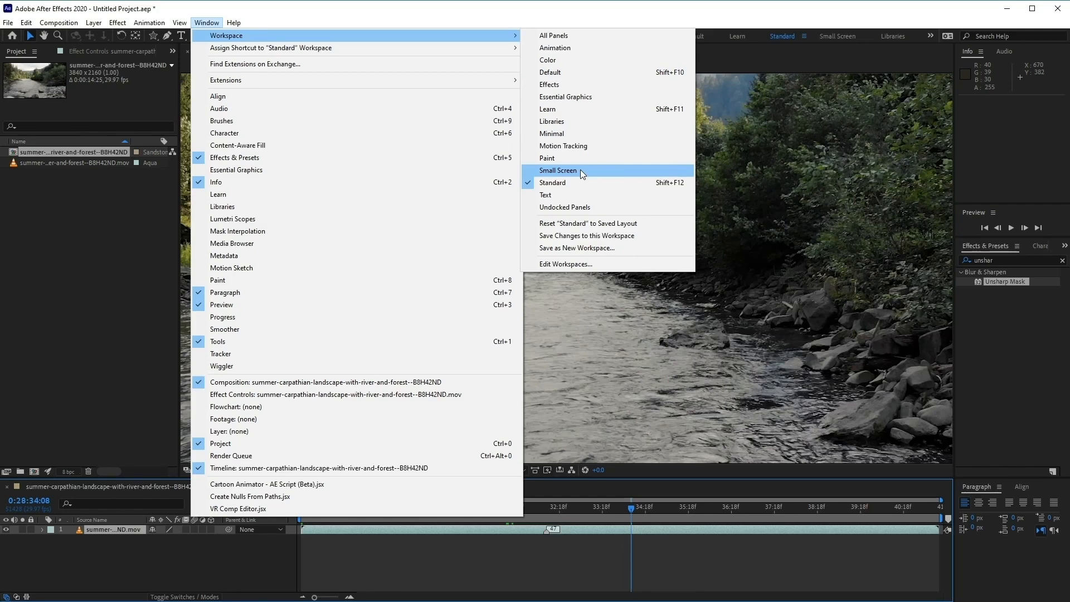
mouse_move(600, 109)
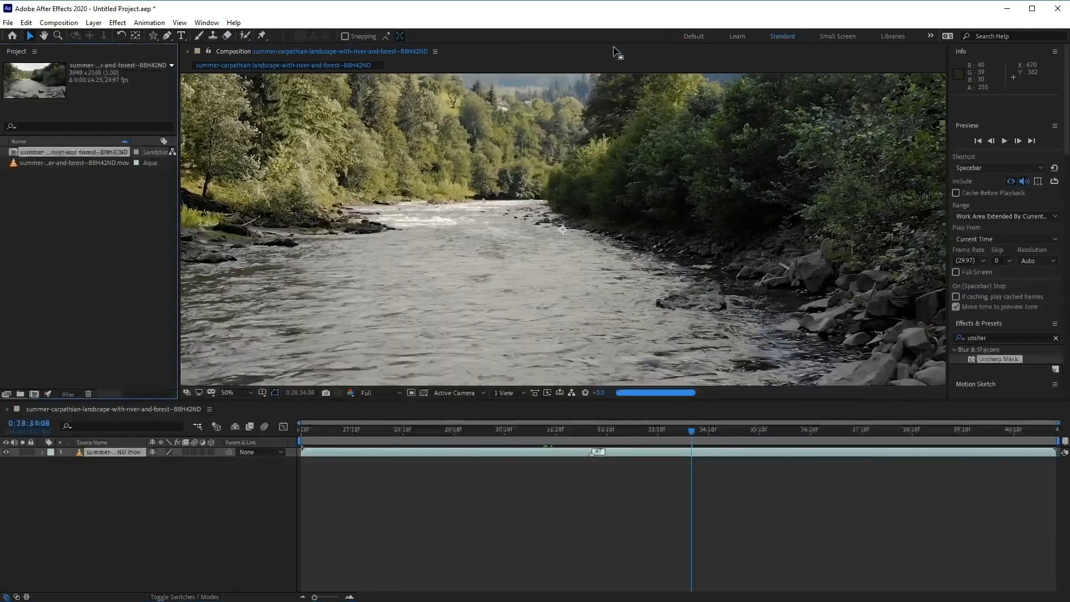
click(206, 23)
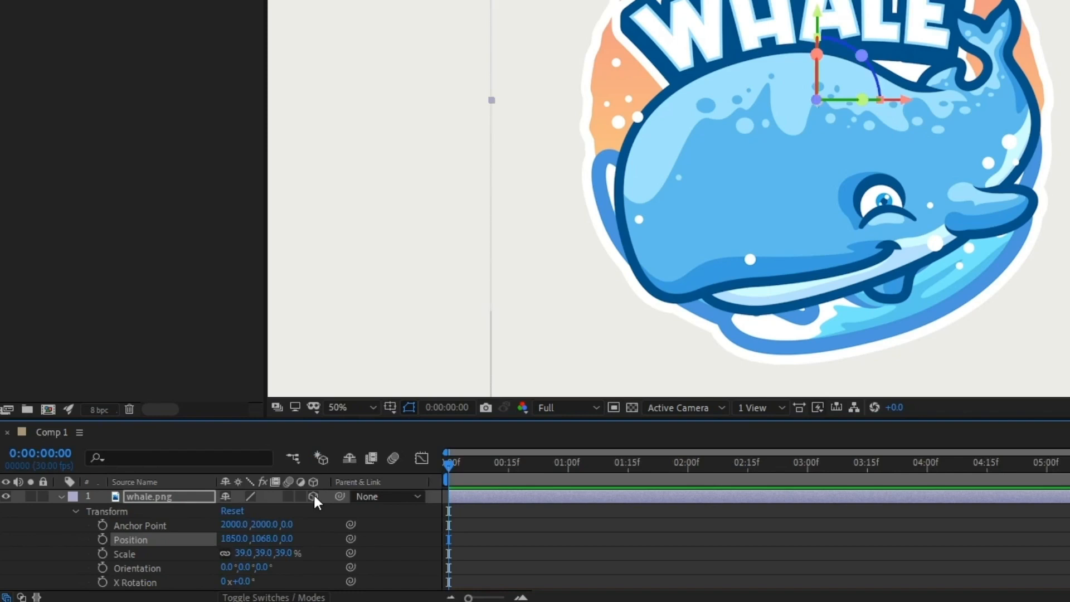
mouse_move(185, 572)
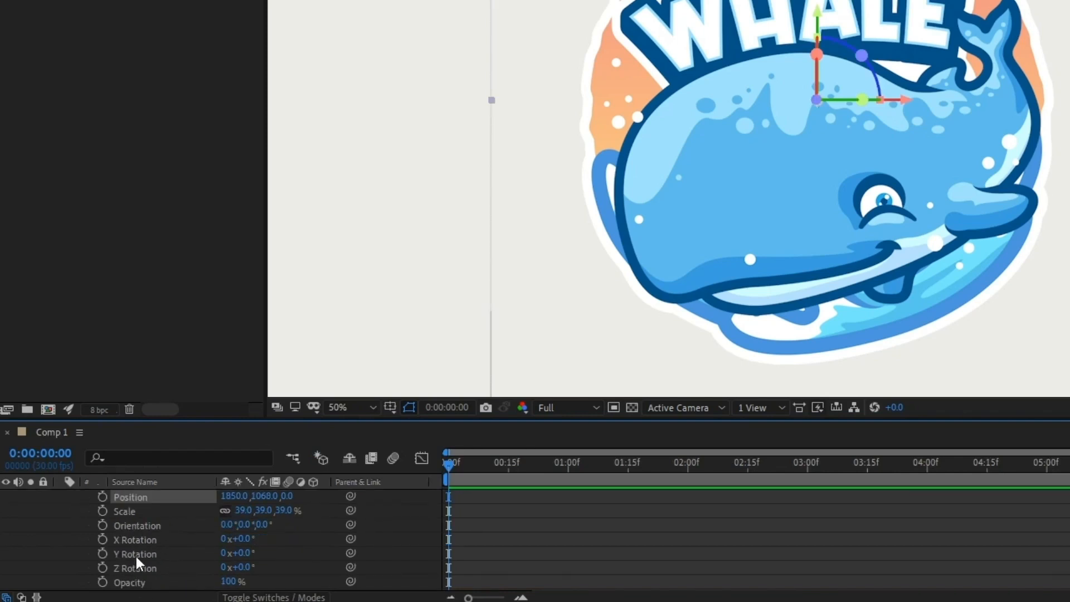
mouse_move(151, 562)
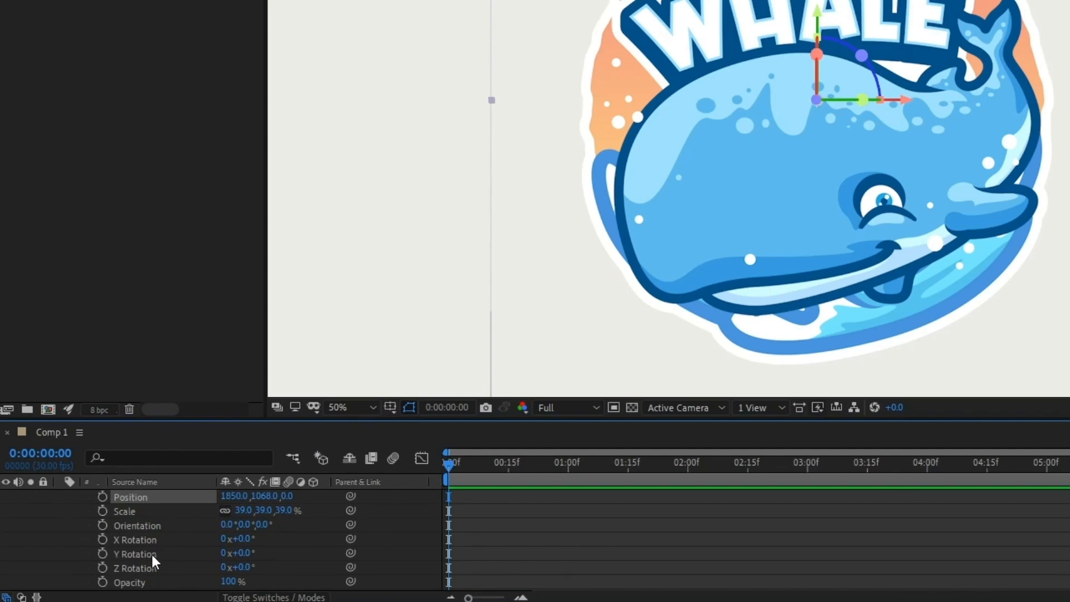
mouse_move(139, 576)
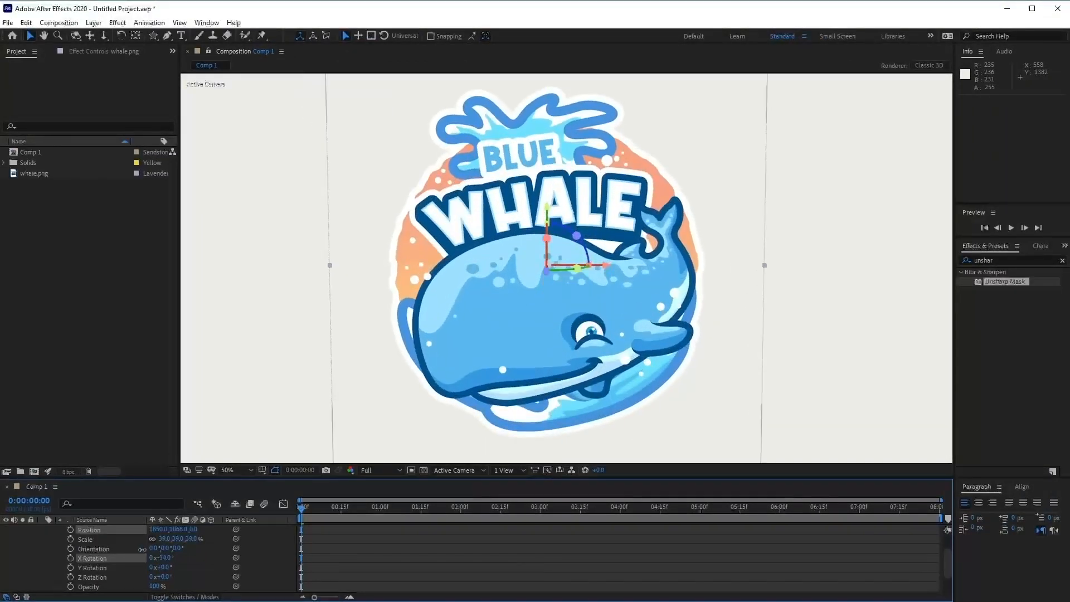
Step: Scrub the whale.png layer's X Rotation to about −14 degrees
drag(162, 557, 162, 558)
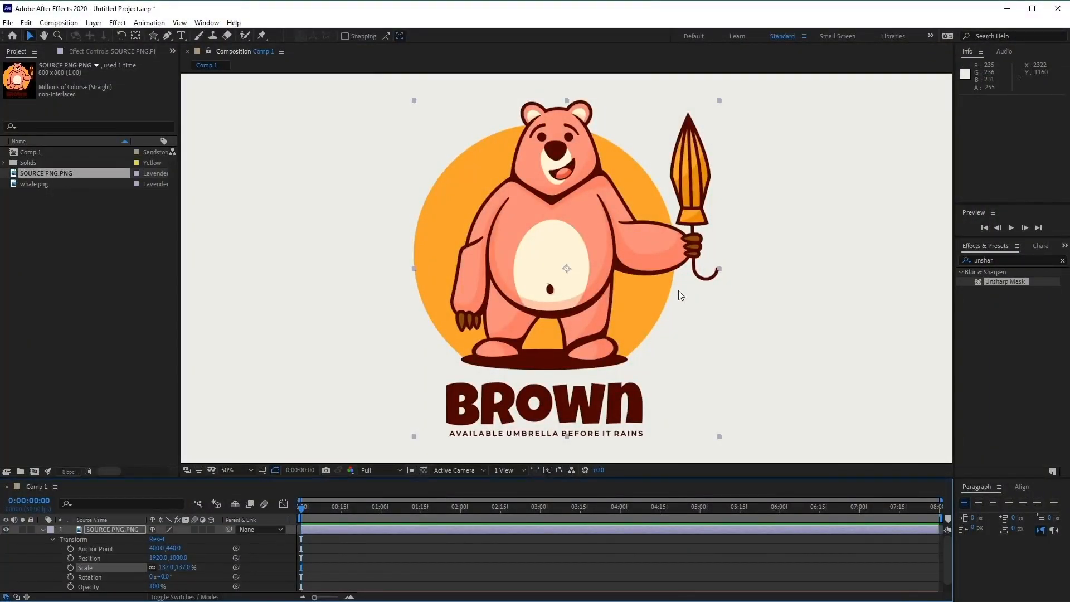
Step: Switch to the Pan Behind (Anchor Point) tool with Y for the bear layer
click(343, 37)
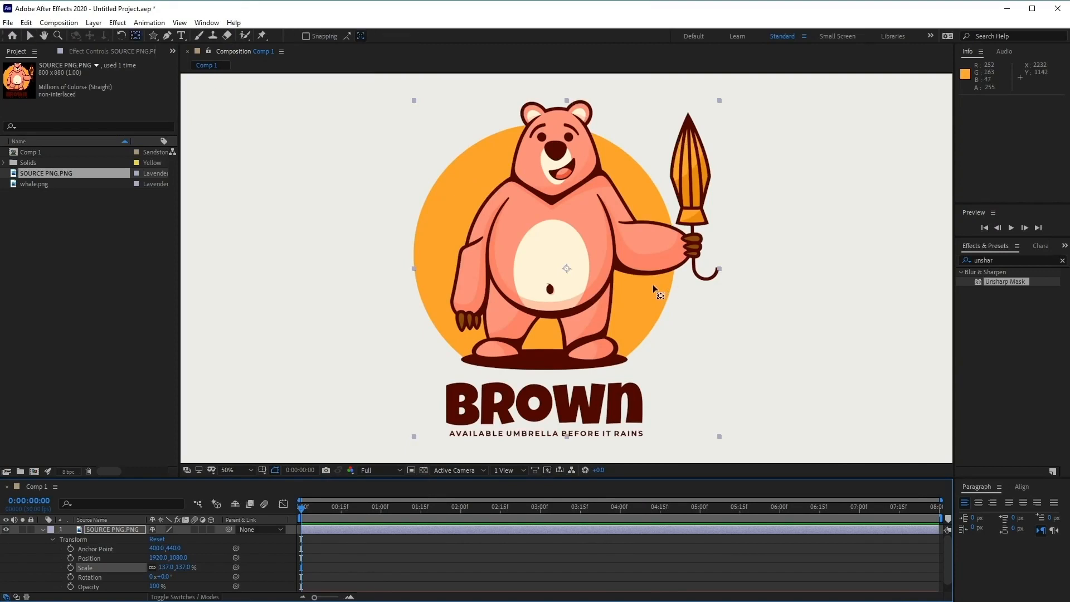
mouse_move(592, 314)
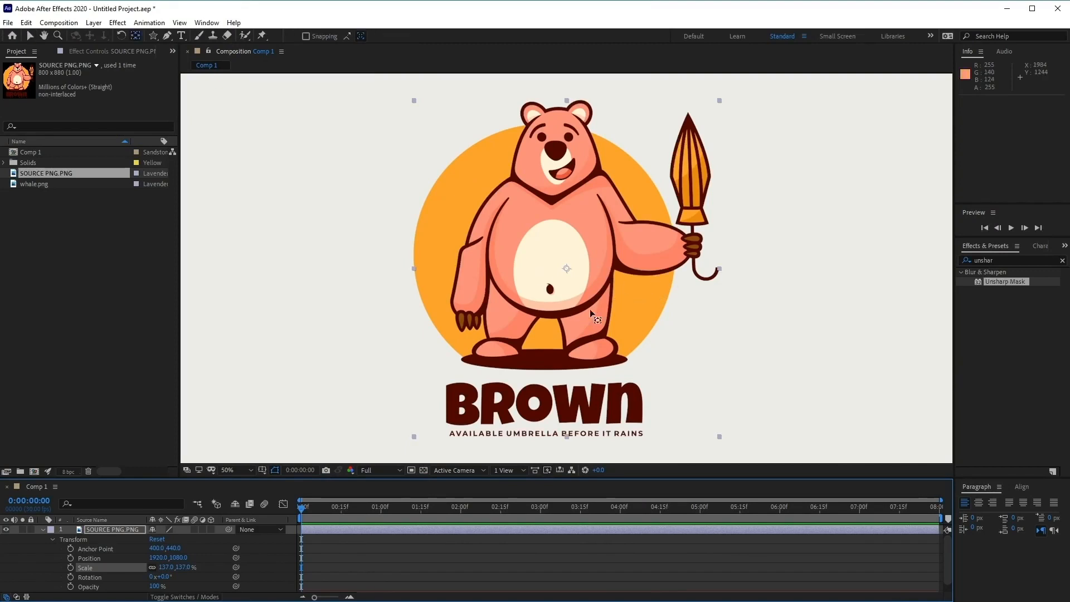
mouse_move(567, 279)
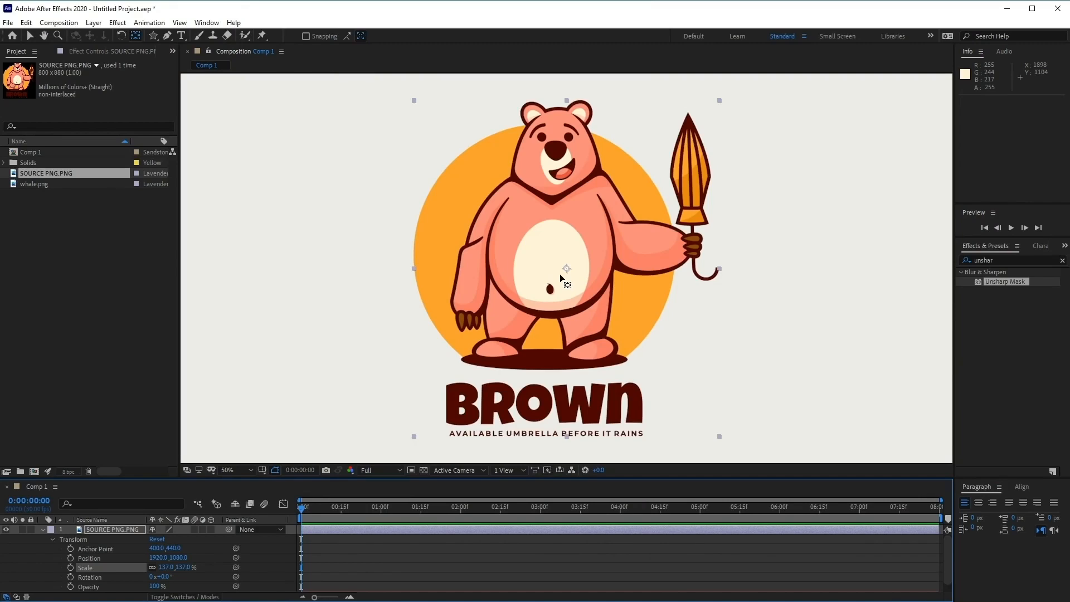
key(y)
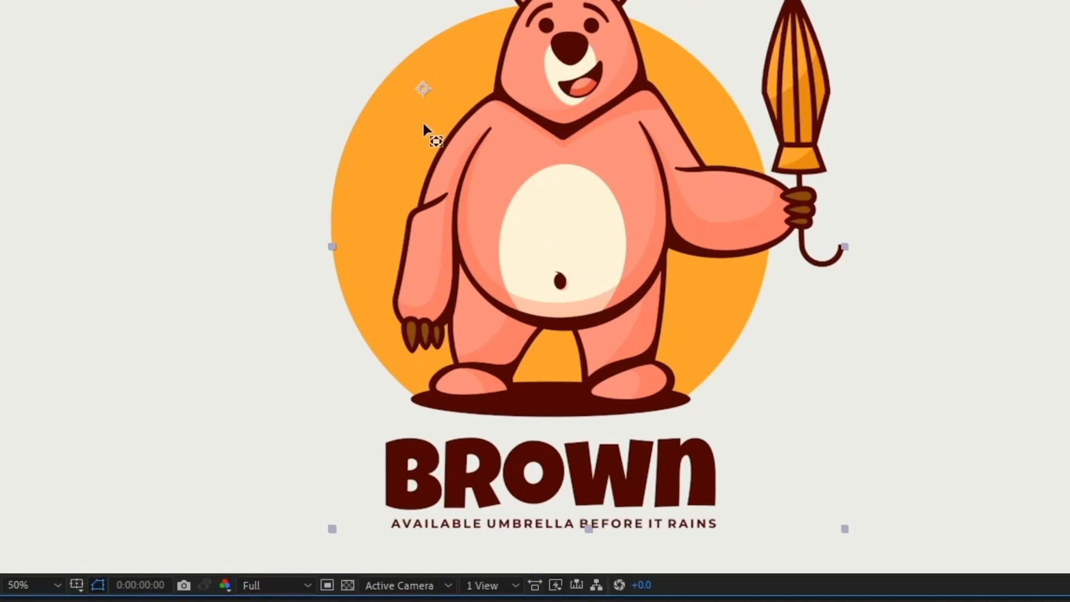
mouse_move(429, 135)
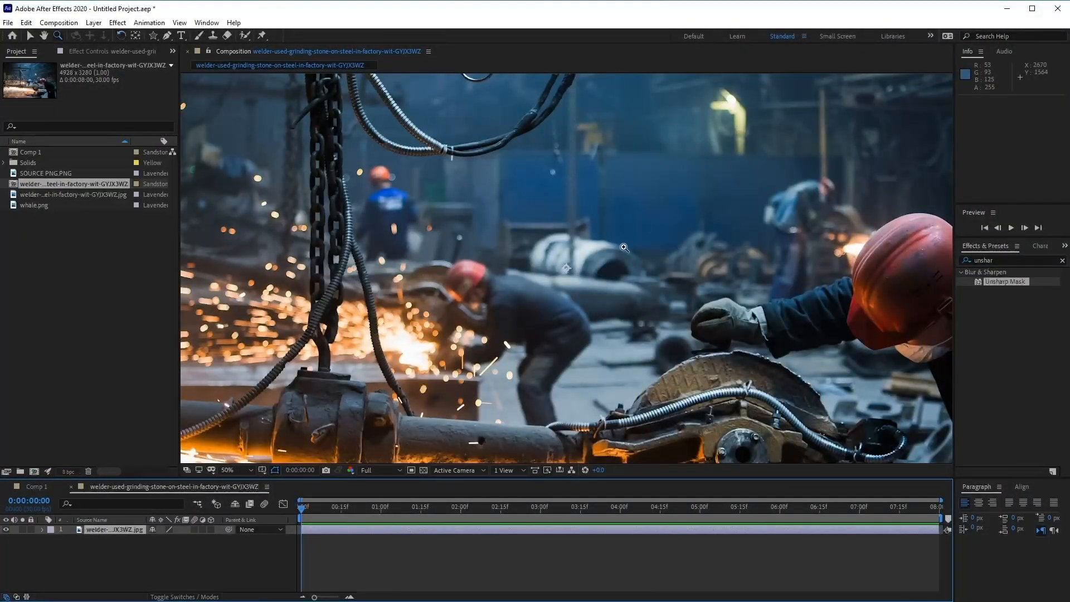
mouse_move(533, 266)
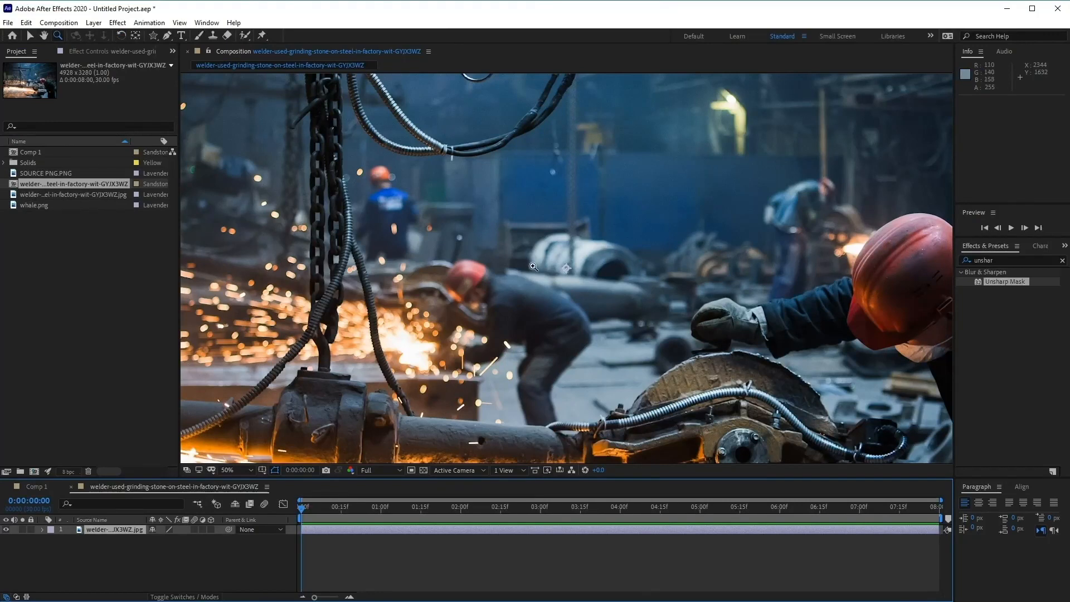